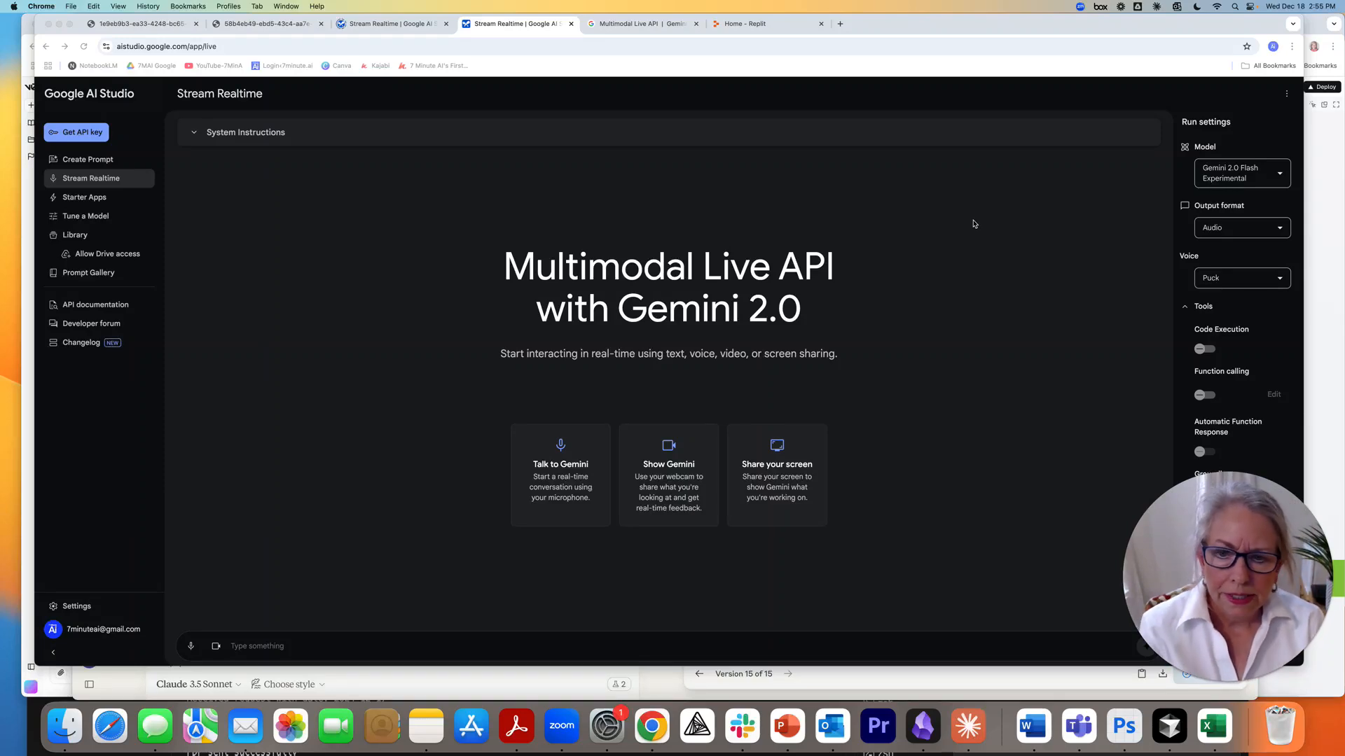
{"action": "mouse_move", "coordinate": [132, 101]}
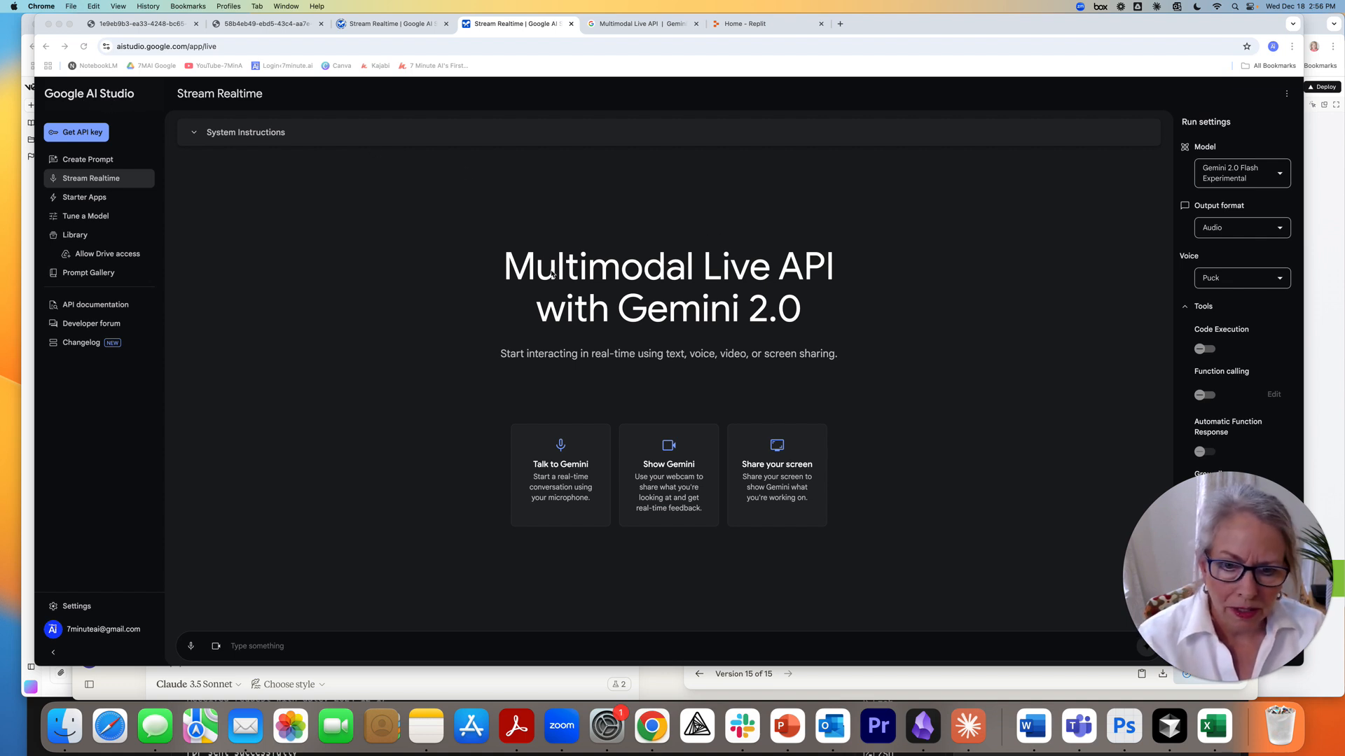
{"action": "mouse_move", "coordinate": [444, 255]}
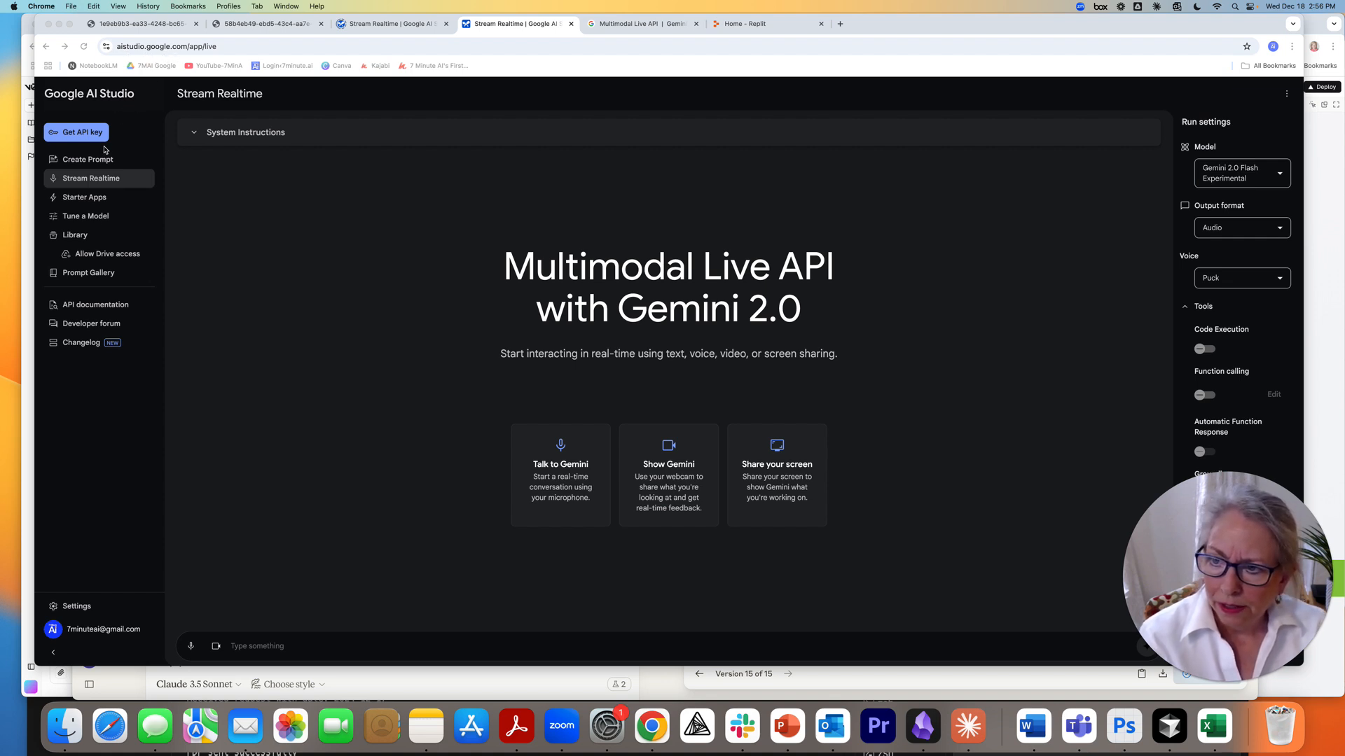
{"action": "mouse_move", "coordinate": [76, 266]}
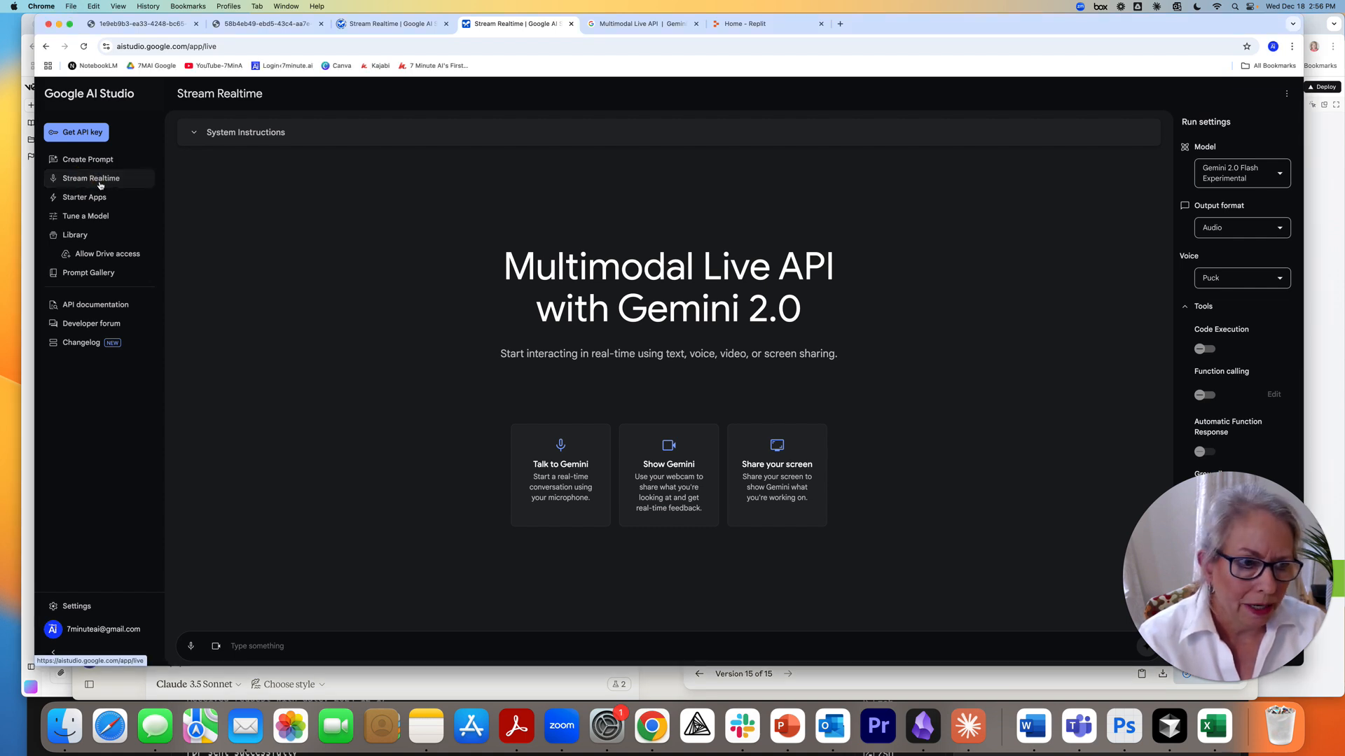
{"action": "mouse_move", "coordinate": [1235, 179]}
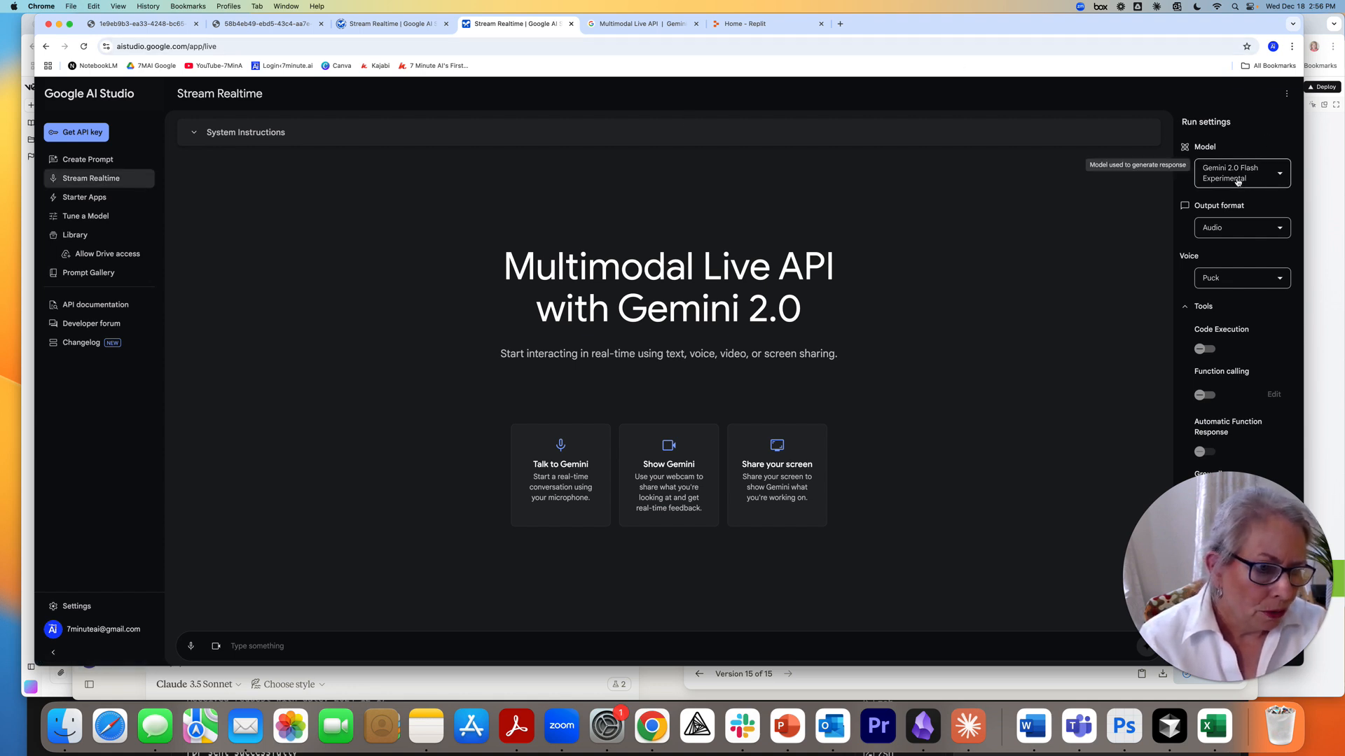
{"action": "mouse_move", "coordinate": [977, 268]}
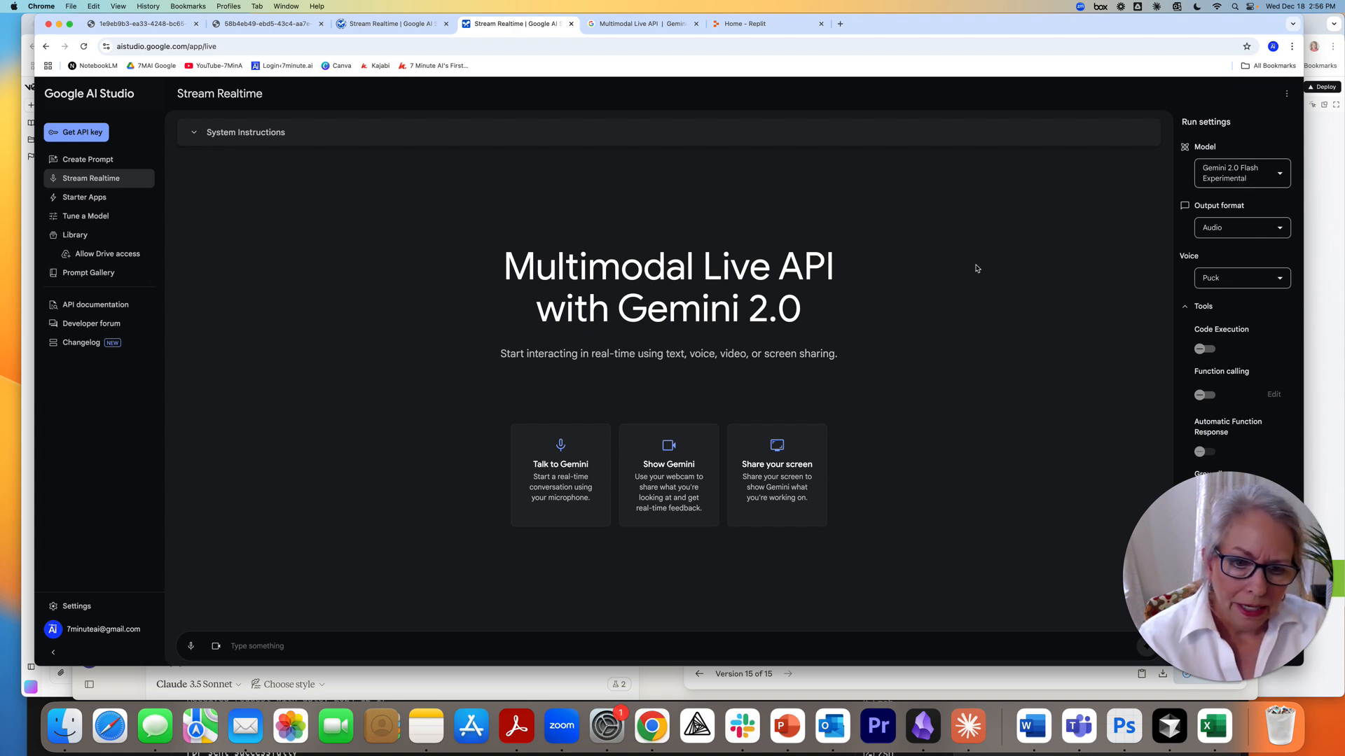
{"action": "mouse_move", "coordinate": [93, 174]}
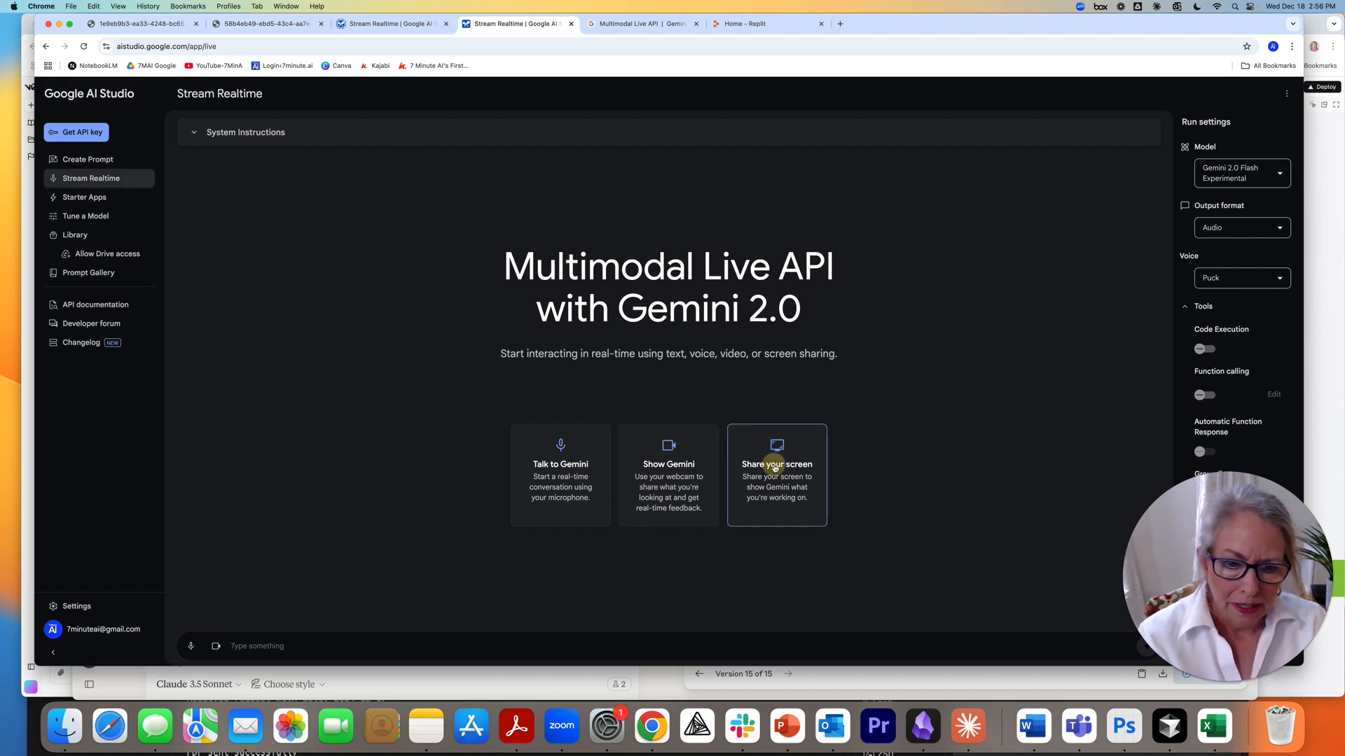
Share the entire Screen 1 with Gemini to begin the live session.
{"action": "left_click", "coordinate": [776, 474]}
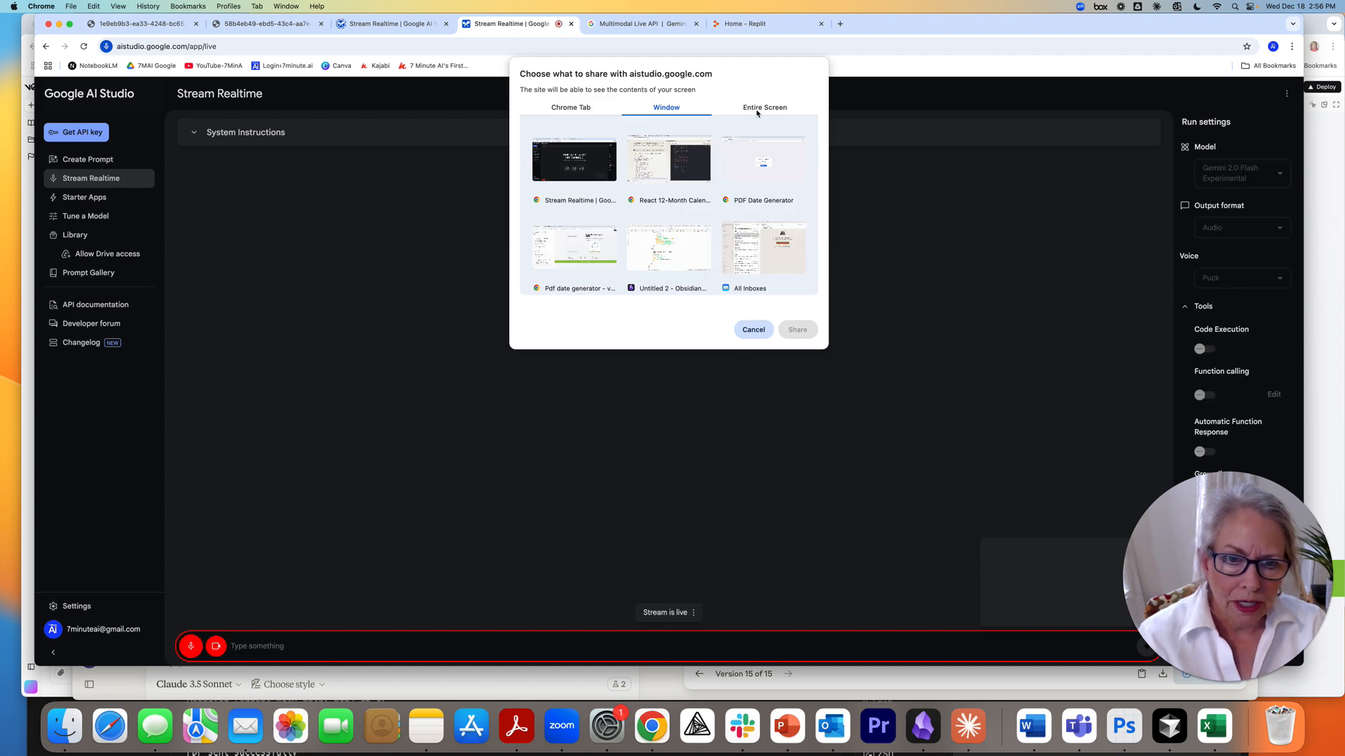
{"action": "left_click", "coordinate": [765, 106]}
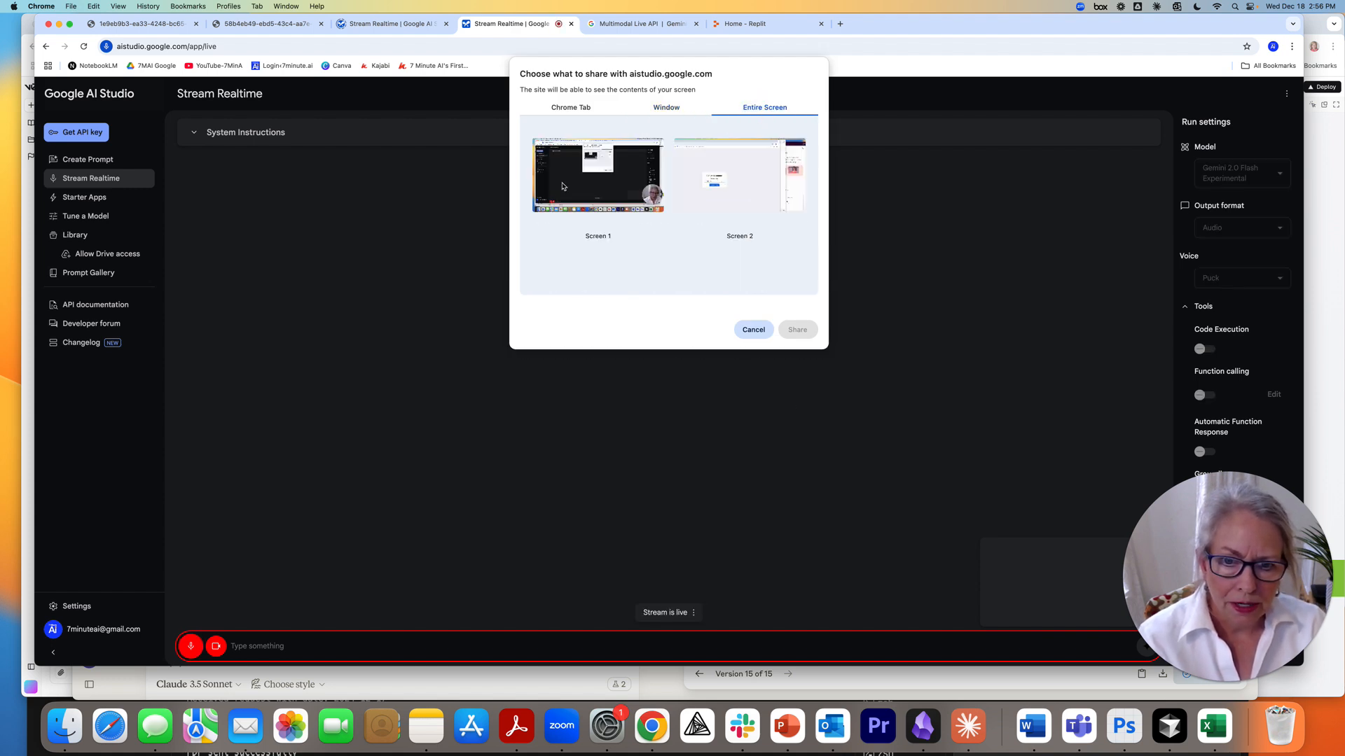
{"action": "left_click", "coordinate": [597, 175]}
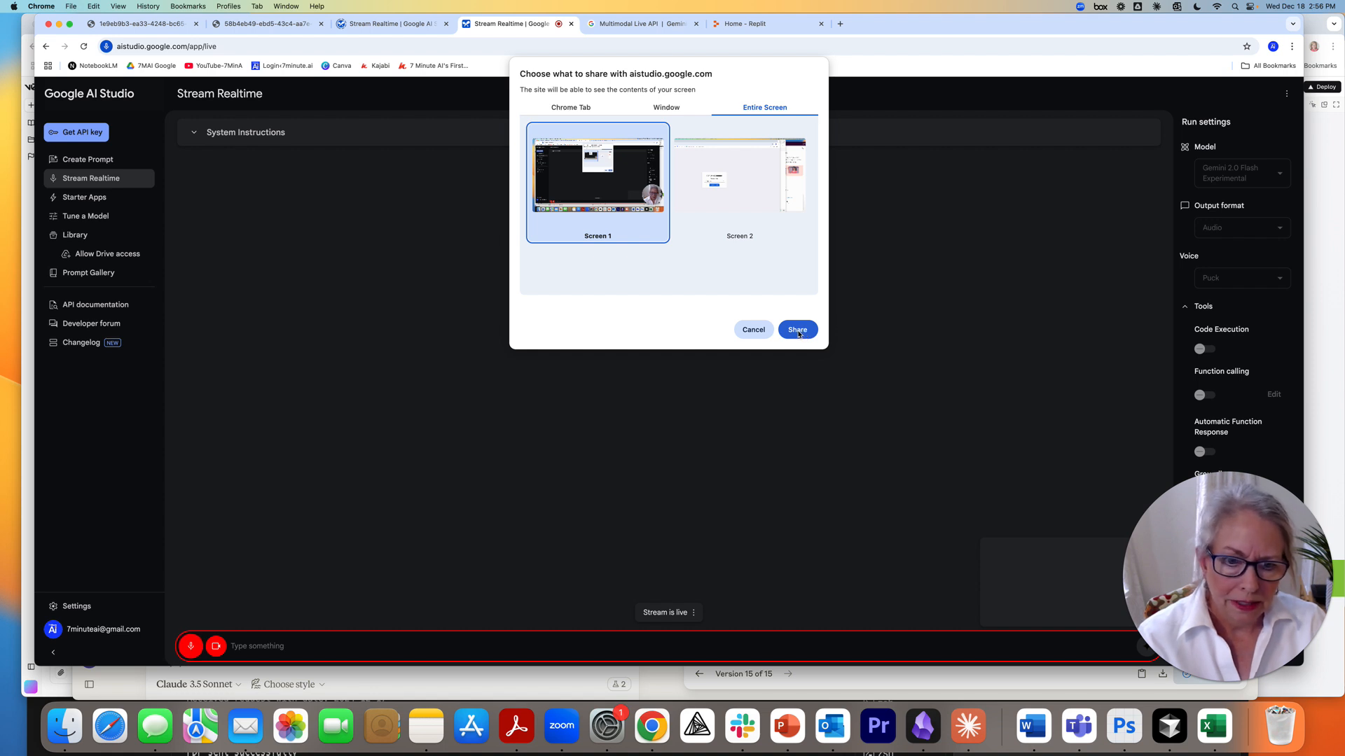
{"action": "left_click", "coordinate": [797, 329]}
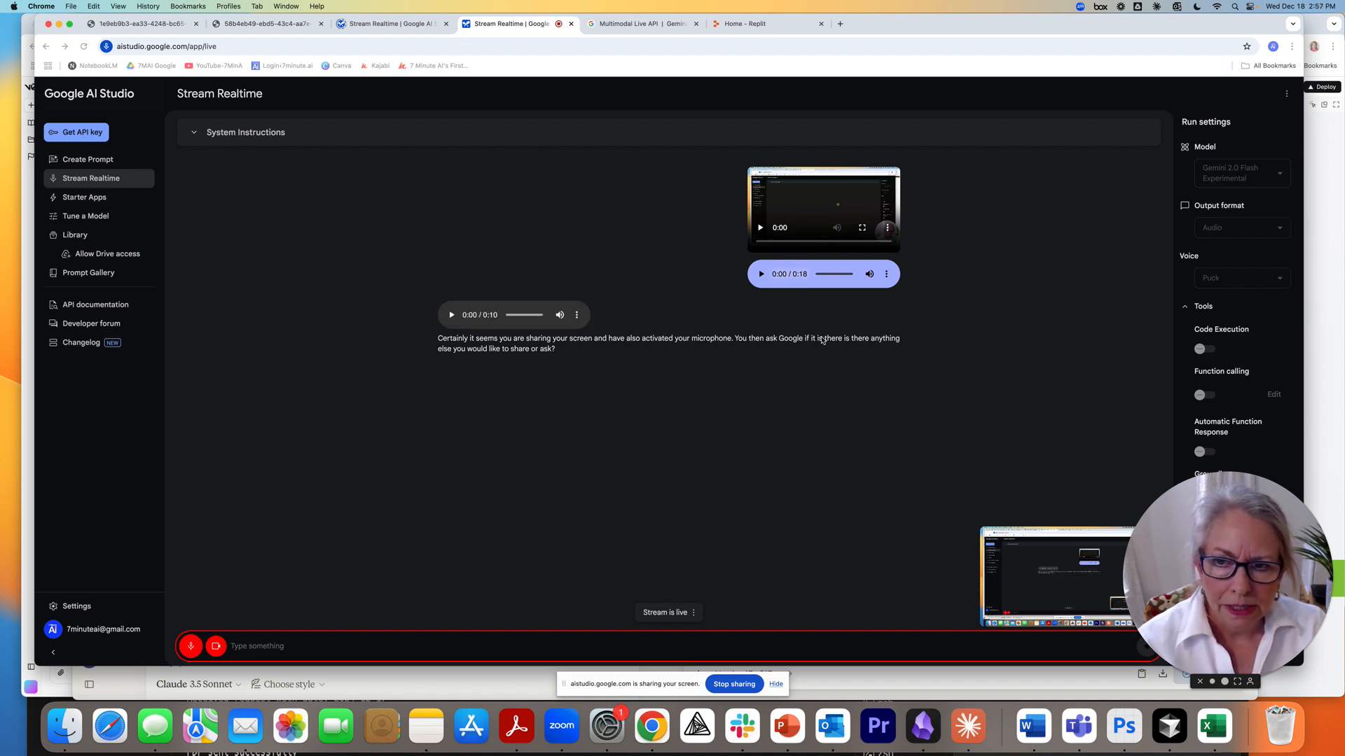
{"action": "mouse_move", "coordinate": [776, 330]}
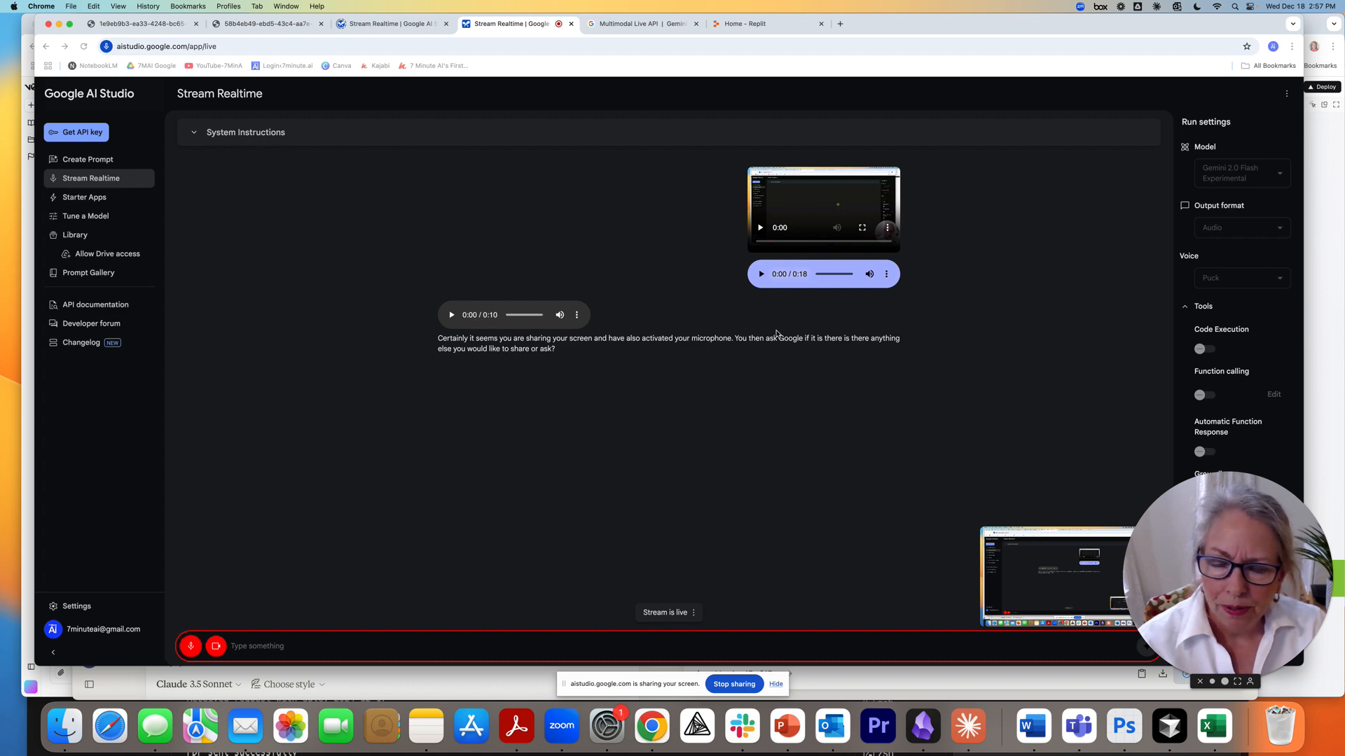
Bring up the Desktop folder of screenshot files in Finder.
{"action": "left_click", "coordinate": [62, 726]}
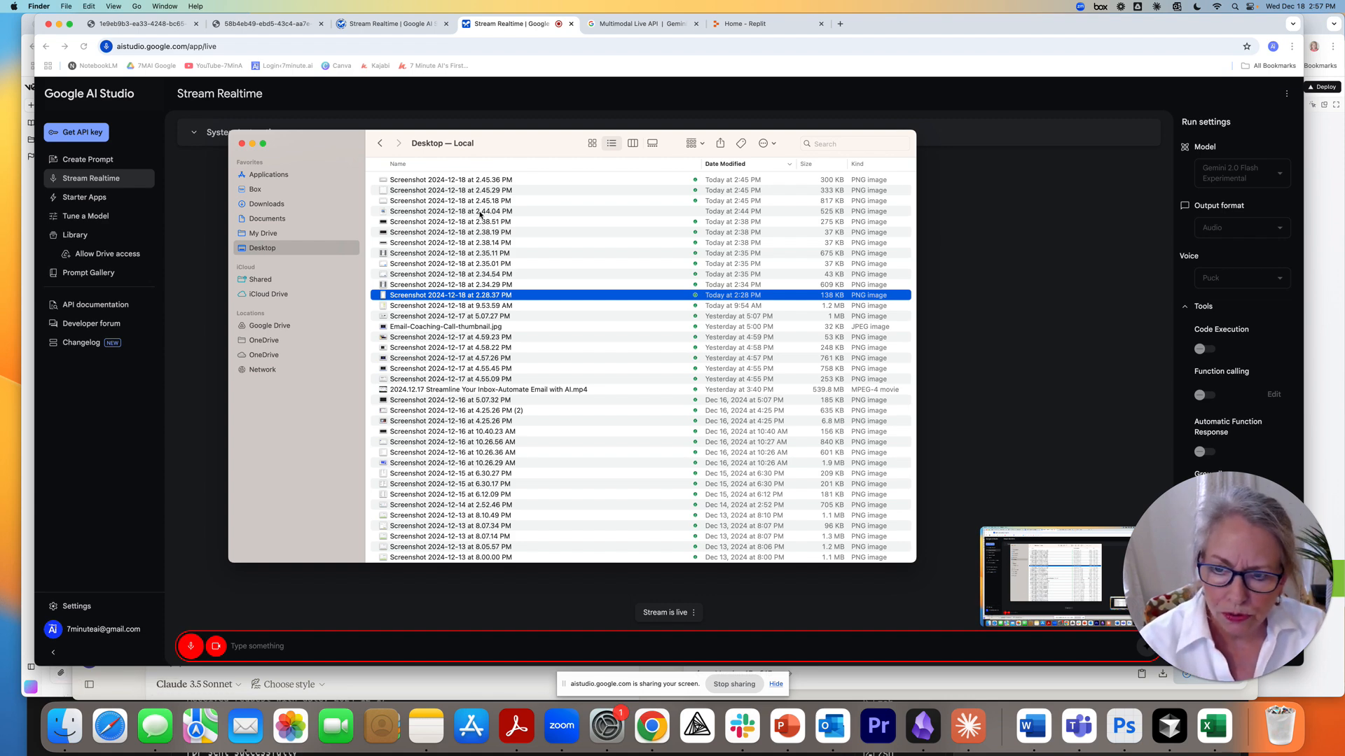
Preview Screenshot 2024-12-18 at 2.45.18 PM showing the 2024 twelve-month calendar app.
{"action": "left_click", "coordinate": [451, 210]}
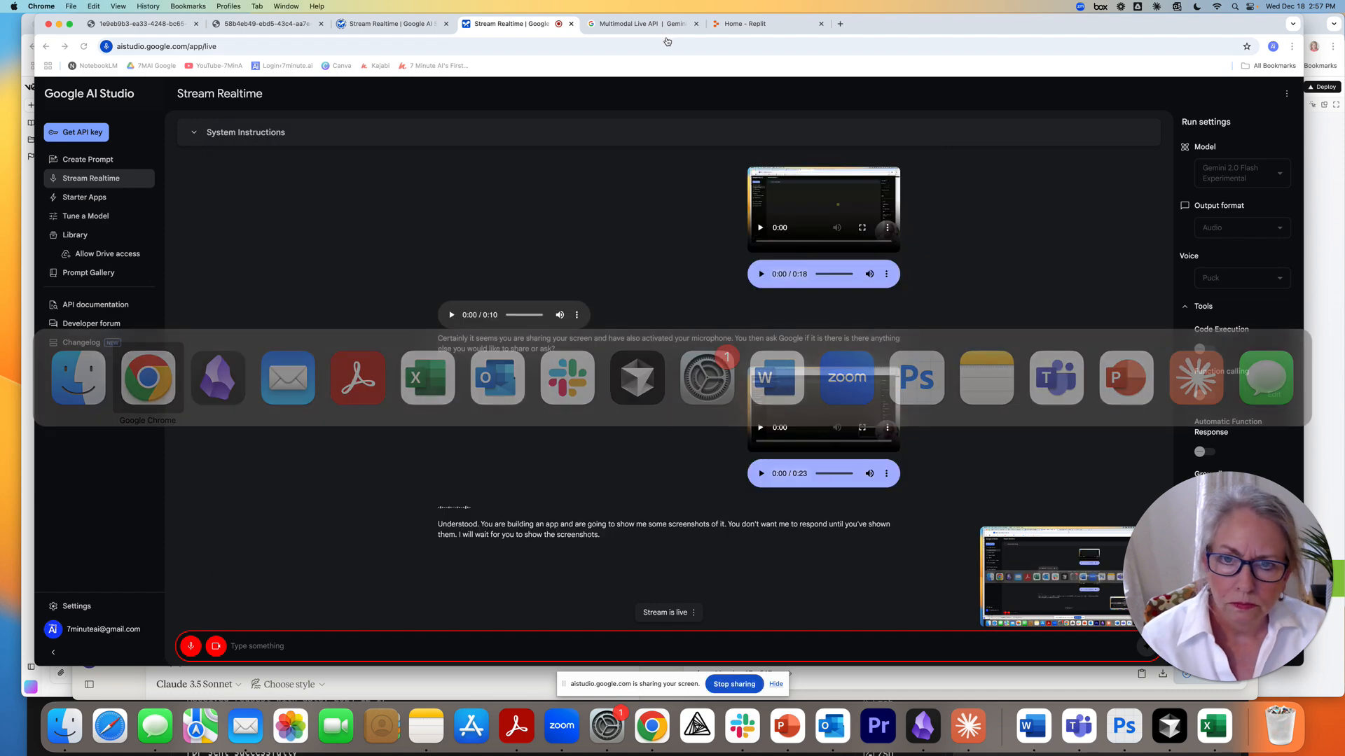
{"action": "left_click", "coordinate": [59, 734]}
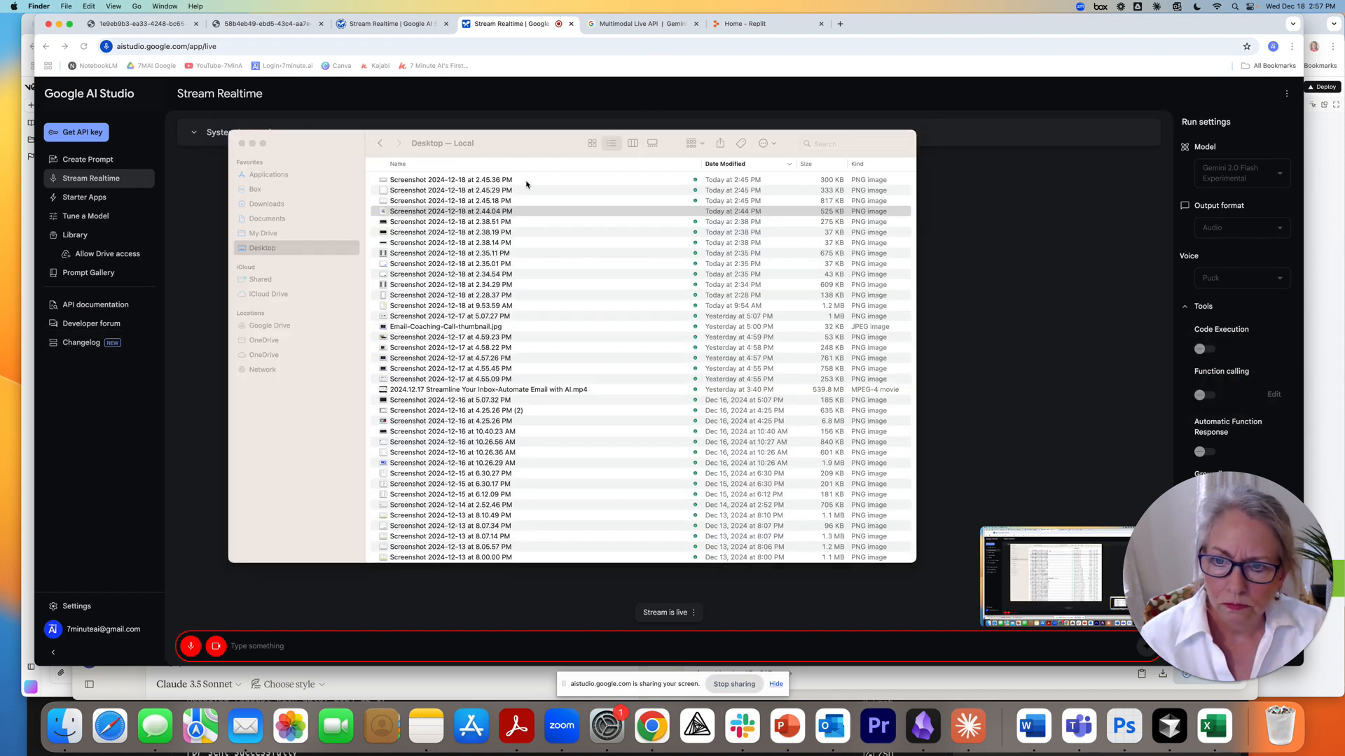
{"action": "left_click", "coordinate": [451, 210]}
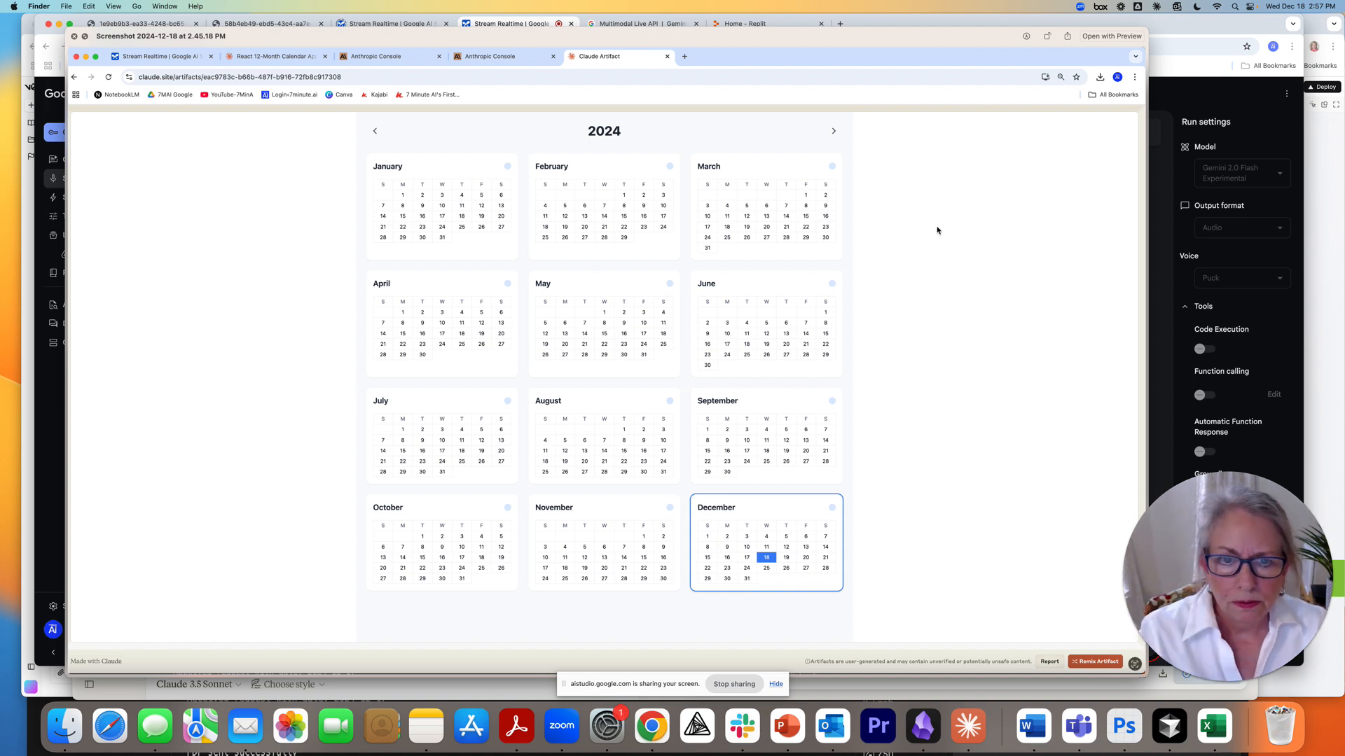
{"action": "mouse_move", "coordinate": [878, 136]}
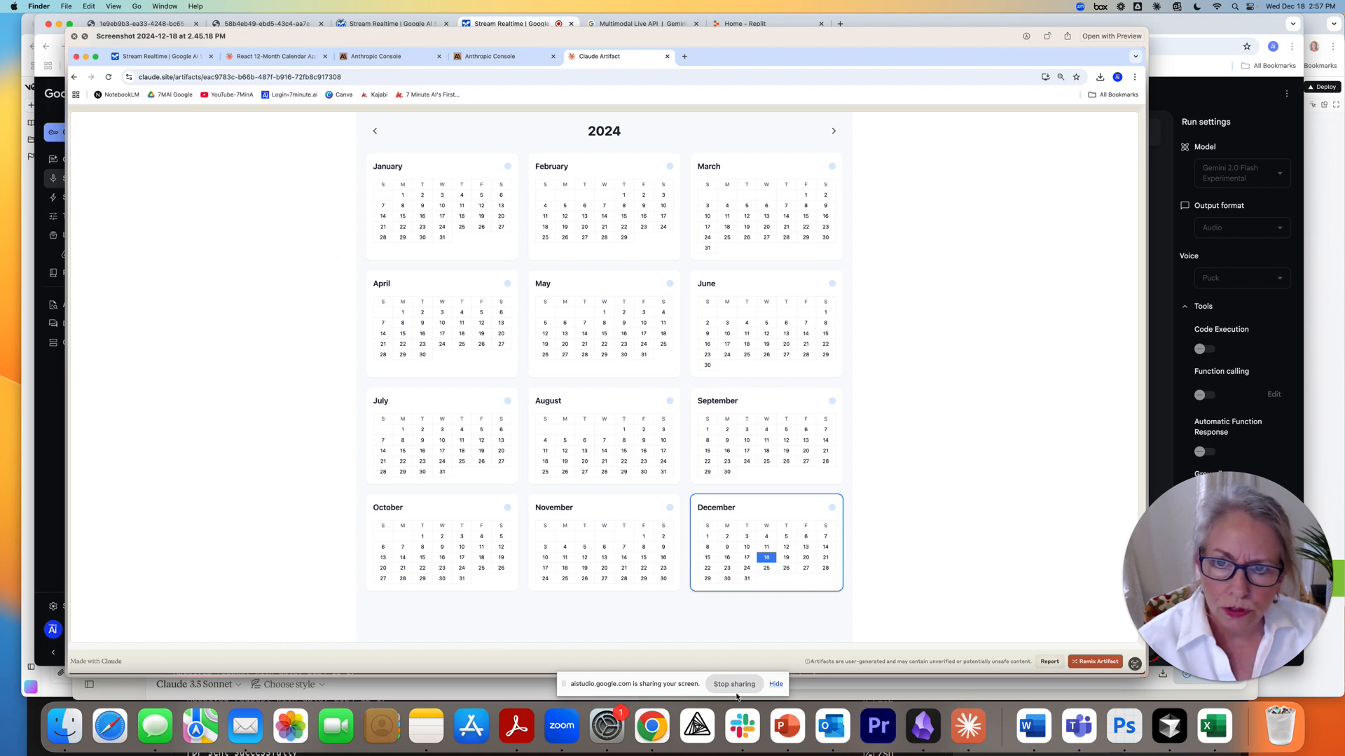
{"action": "mouse_move", "coordinate": [922, 309]}
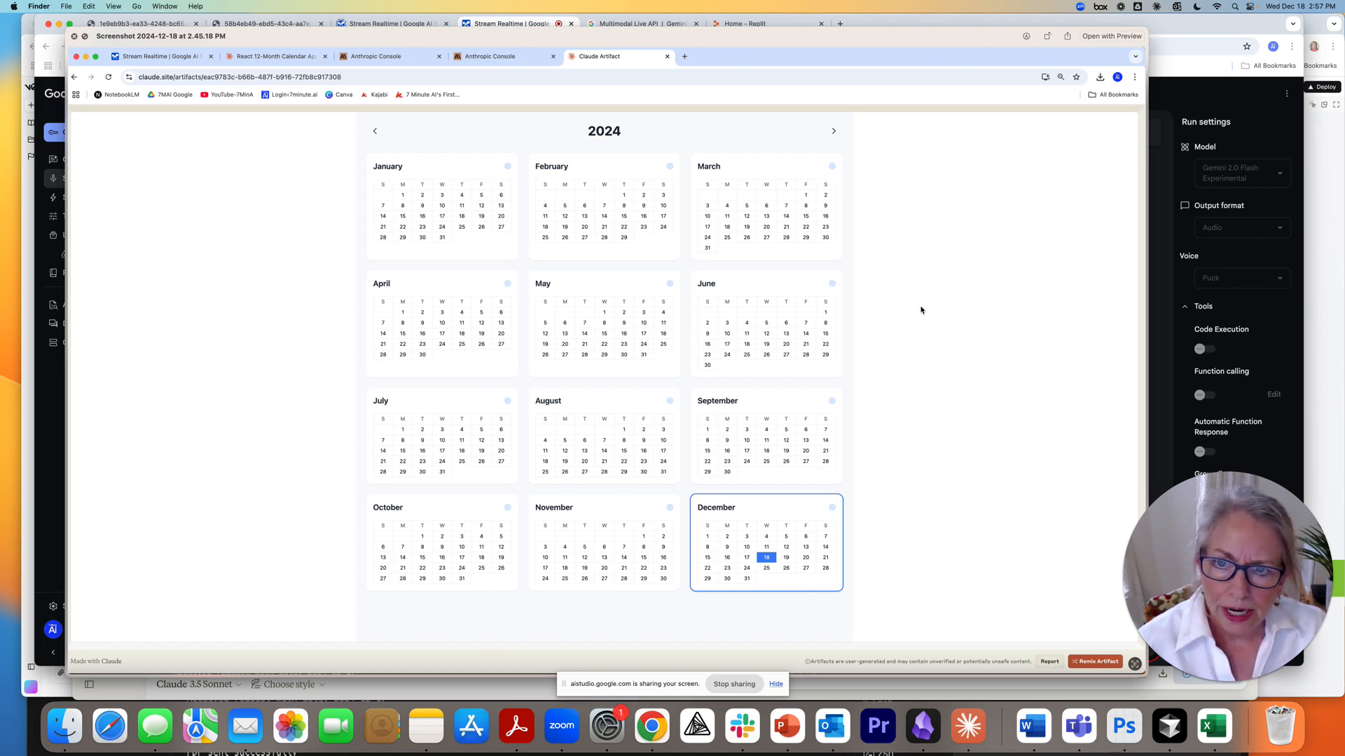
{"action": "mouse_move", "coordinate": [255, 502]}
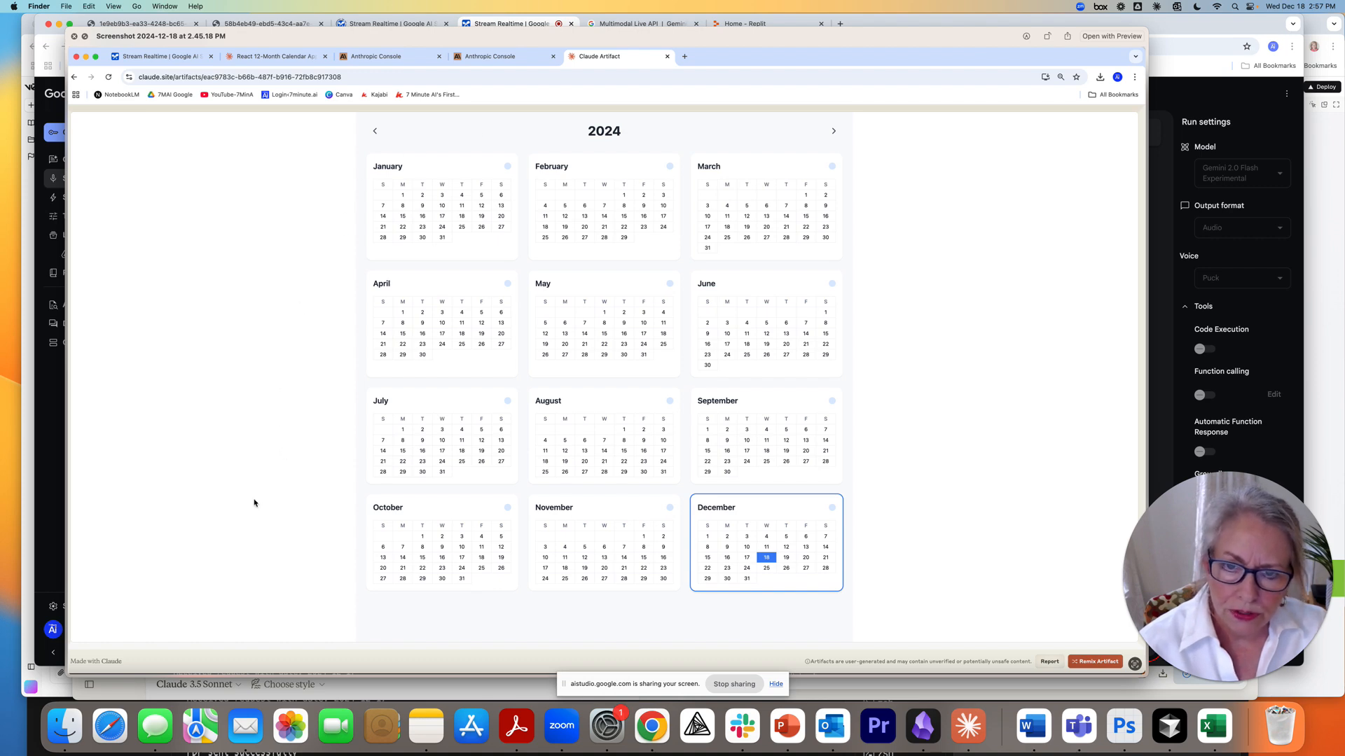
{"action": "mouse_move", "coordinate": [262, 504]}
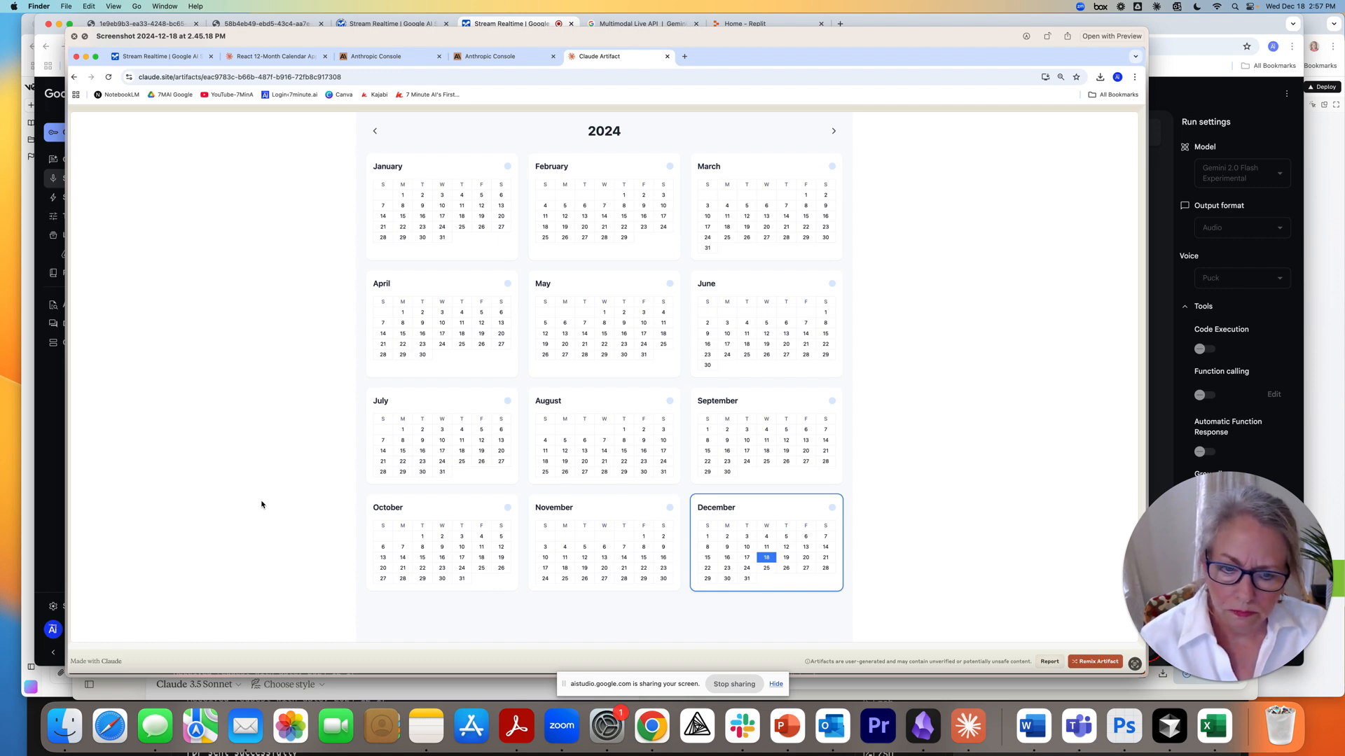
{"action": "mouse_move", "coordinate": [263, 506]}
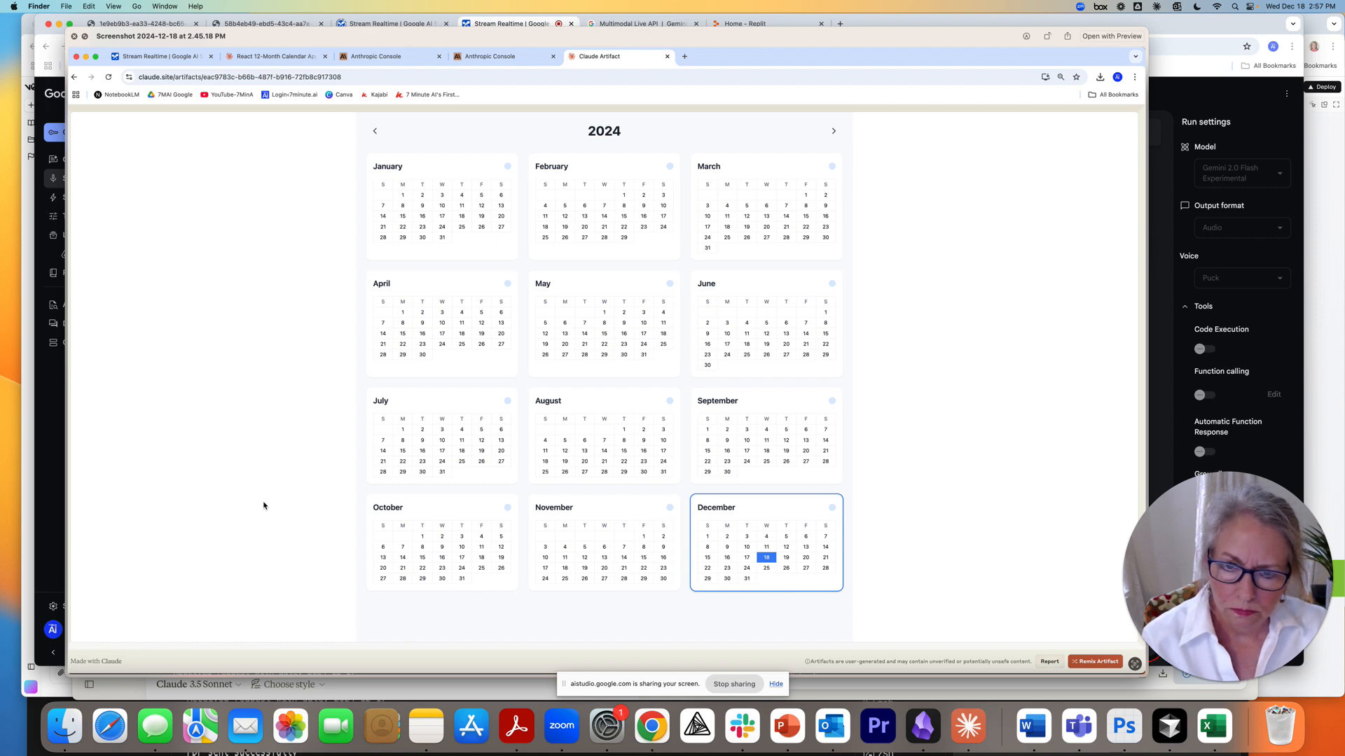
{"action": "mouse_move", "coordinate": [271, 510]}
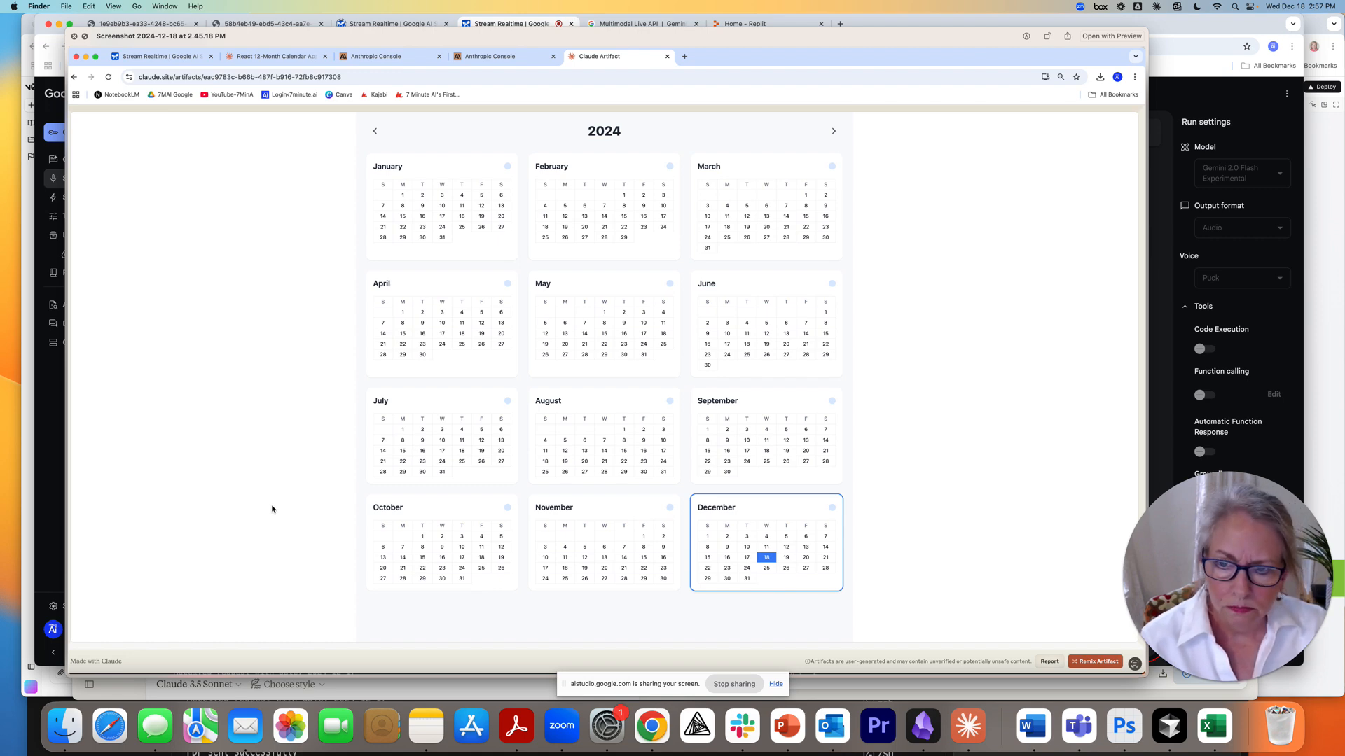
{"action": "mouse_move", "coordinate": [483, 297]}
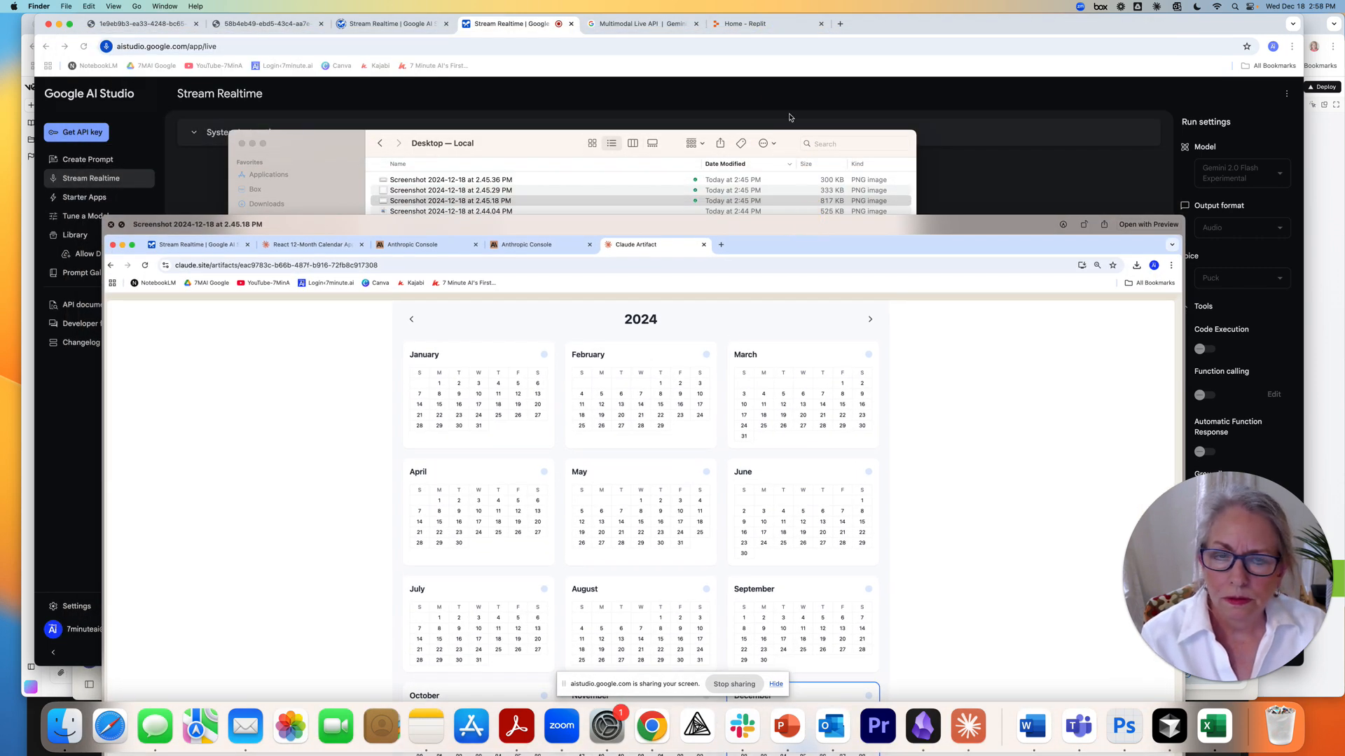
Bring up the Claude calendar app preview and flip between 2023 and 2024.
{"action": "left_click", "coordinate": [450, 201]}
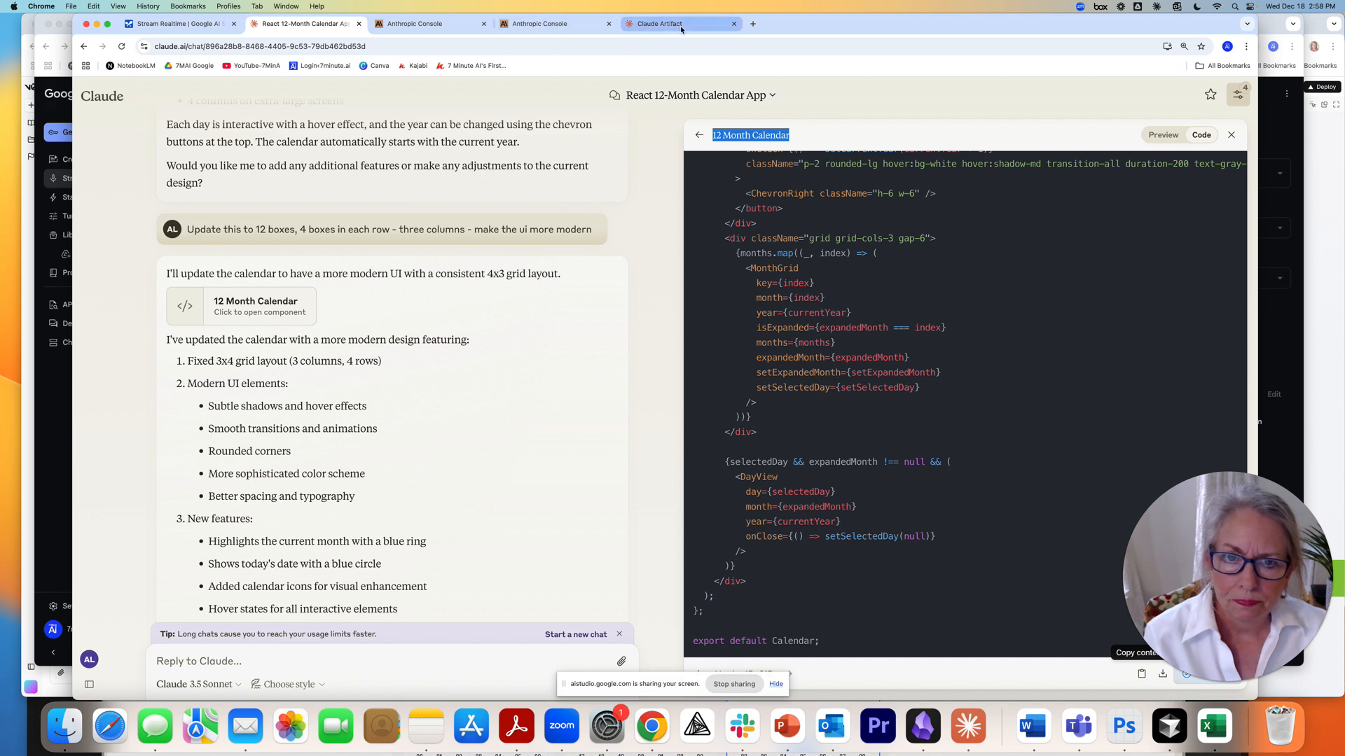
{"action": "left_click", "coordinate": [1162, 134]}
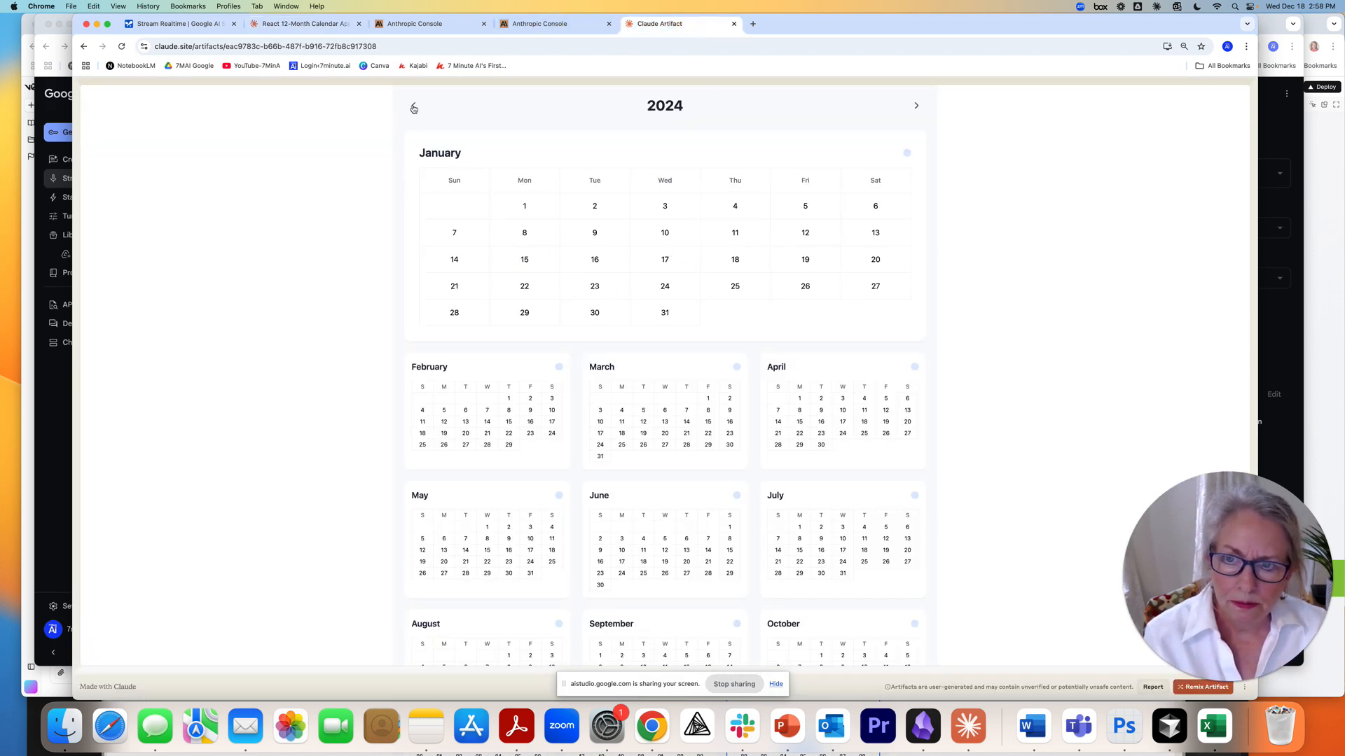
{"action": "left_click", "coordinate": [414, 110]}
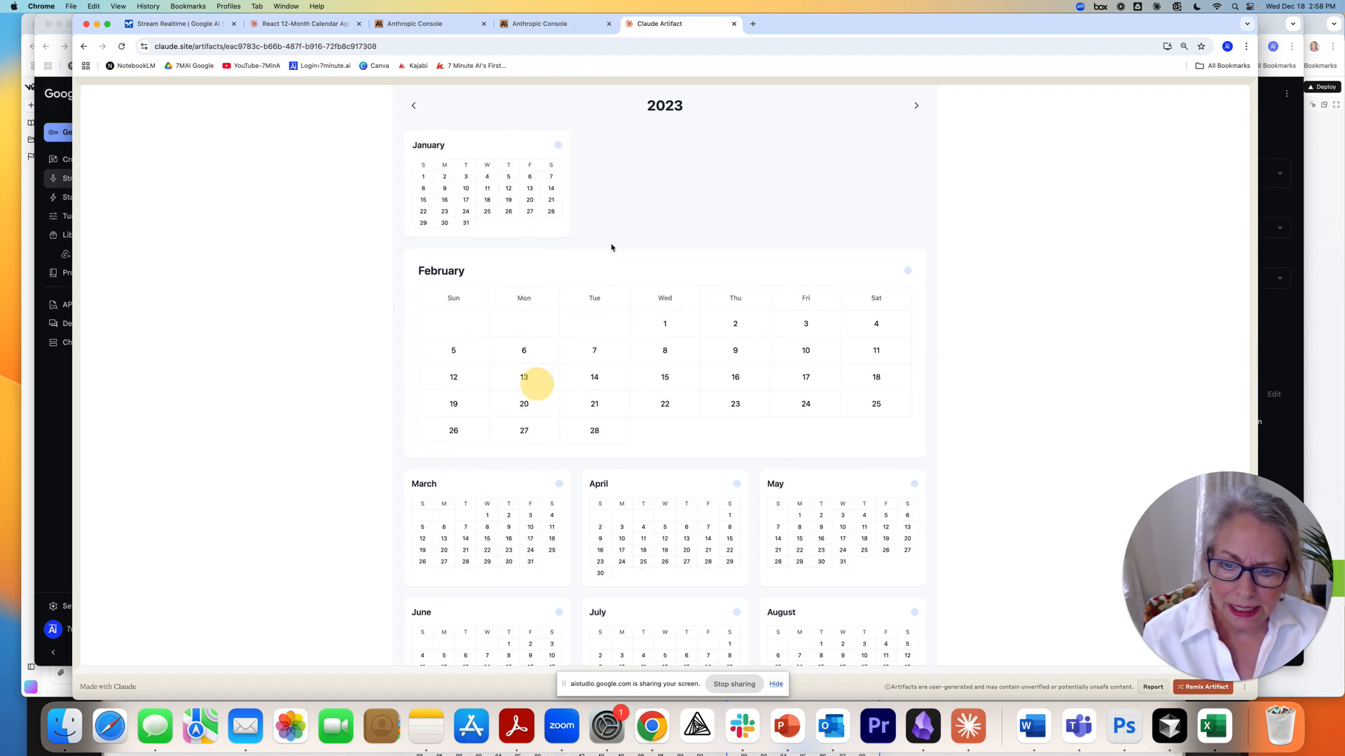
{"action": "left_click", "coordinate": [916, 106]}
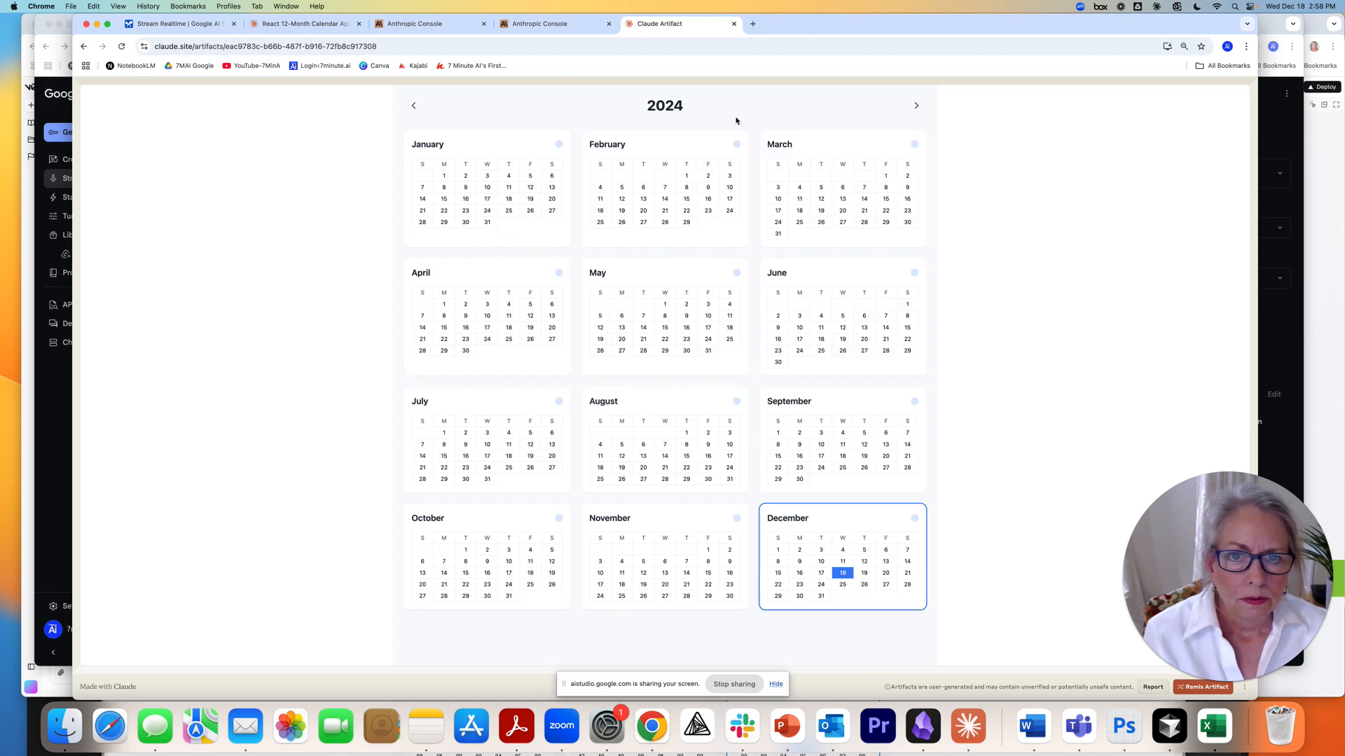
{"action": "mouse_move", "coordinate": [627, 120]}
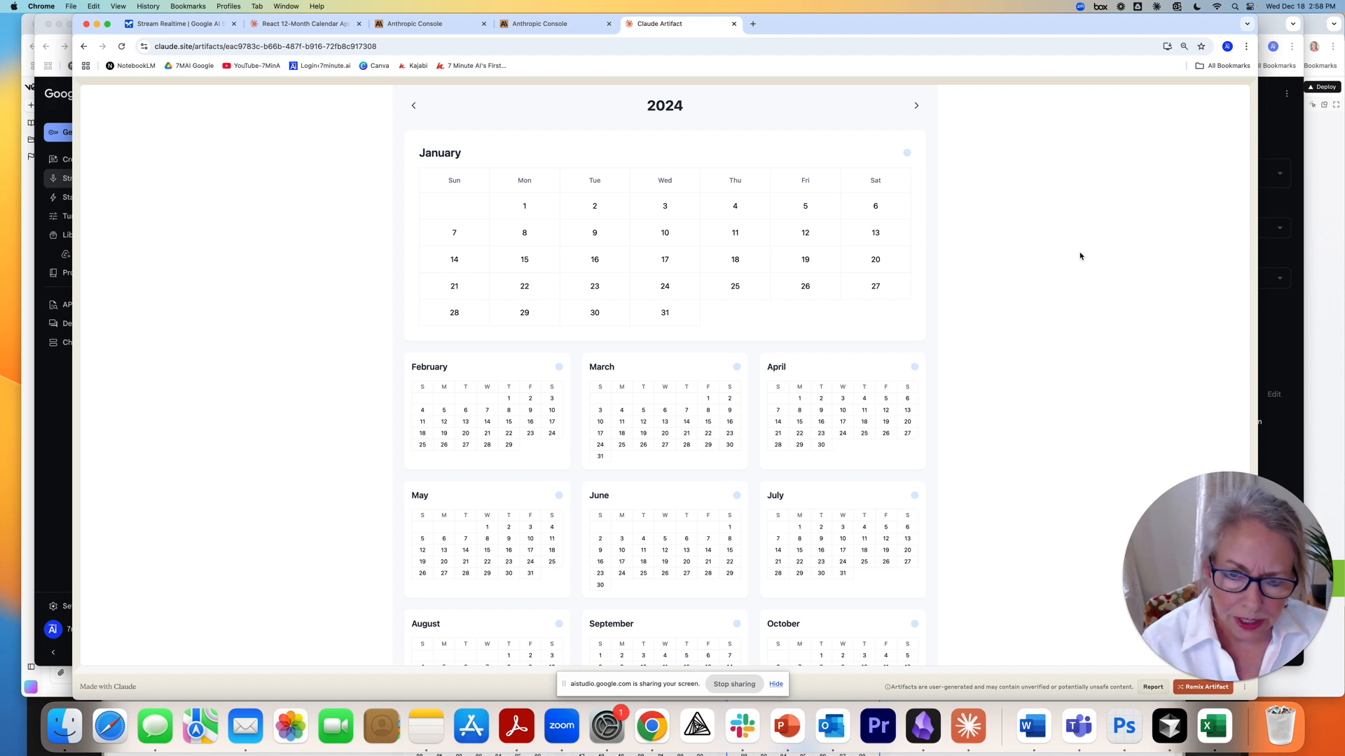
{"action": "mouse_move", "coordinate": [1061, 253]}
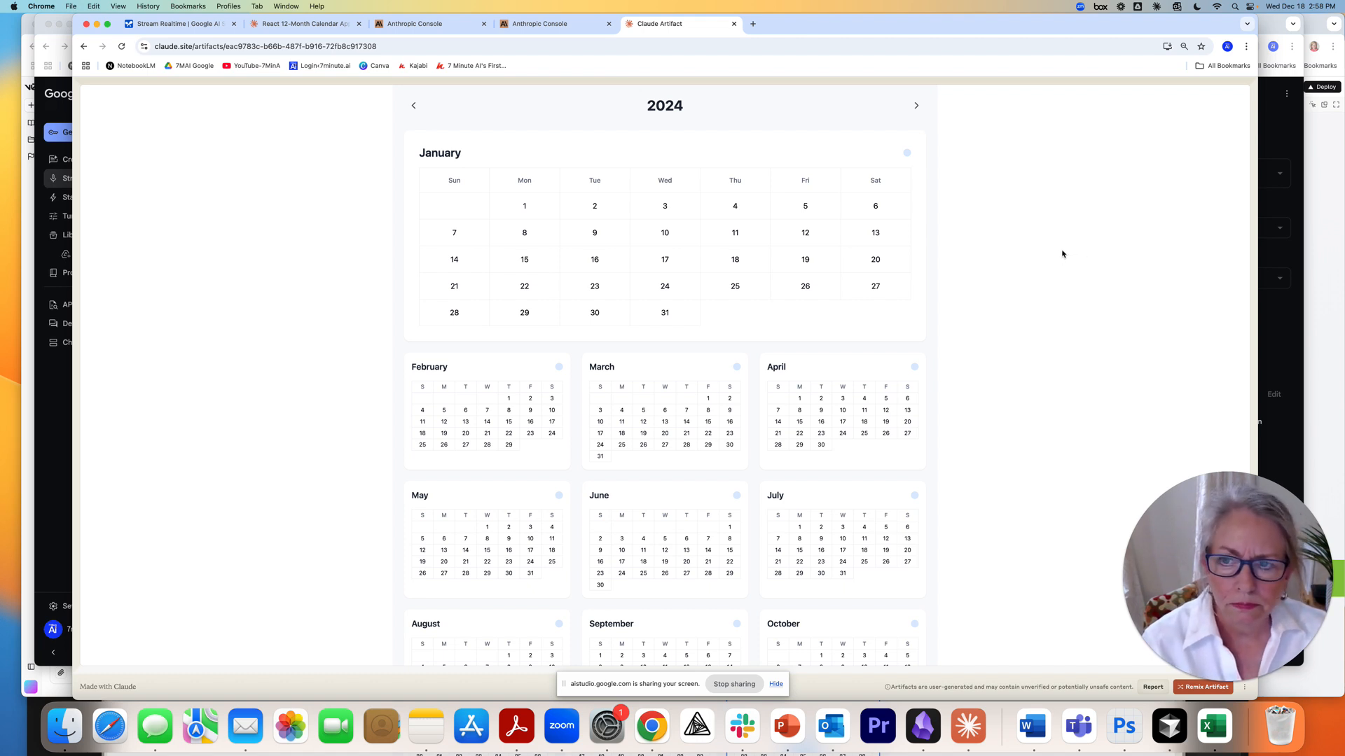
{"action": "mouse_move", "coordinate": [1059, 254]}
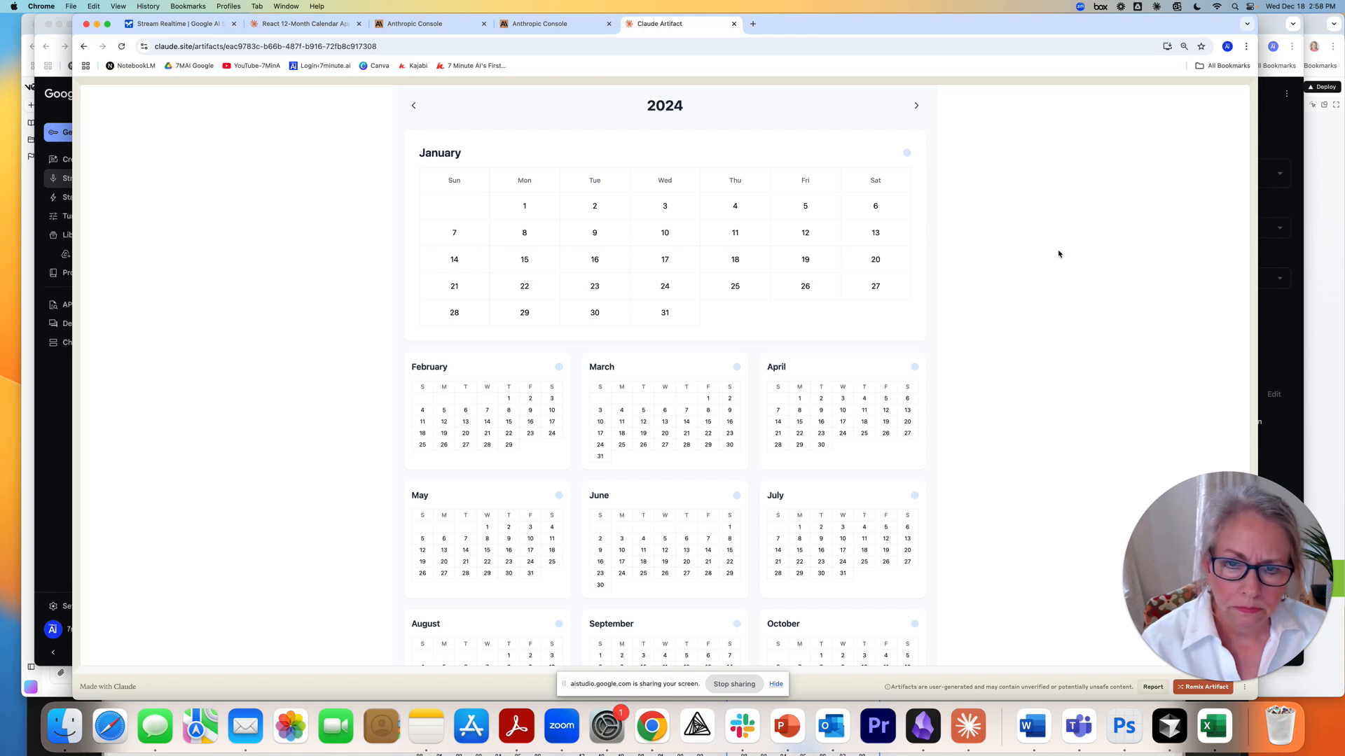
{"action": "mouse_move", "coordinate": [1039, 252]}
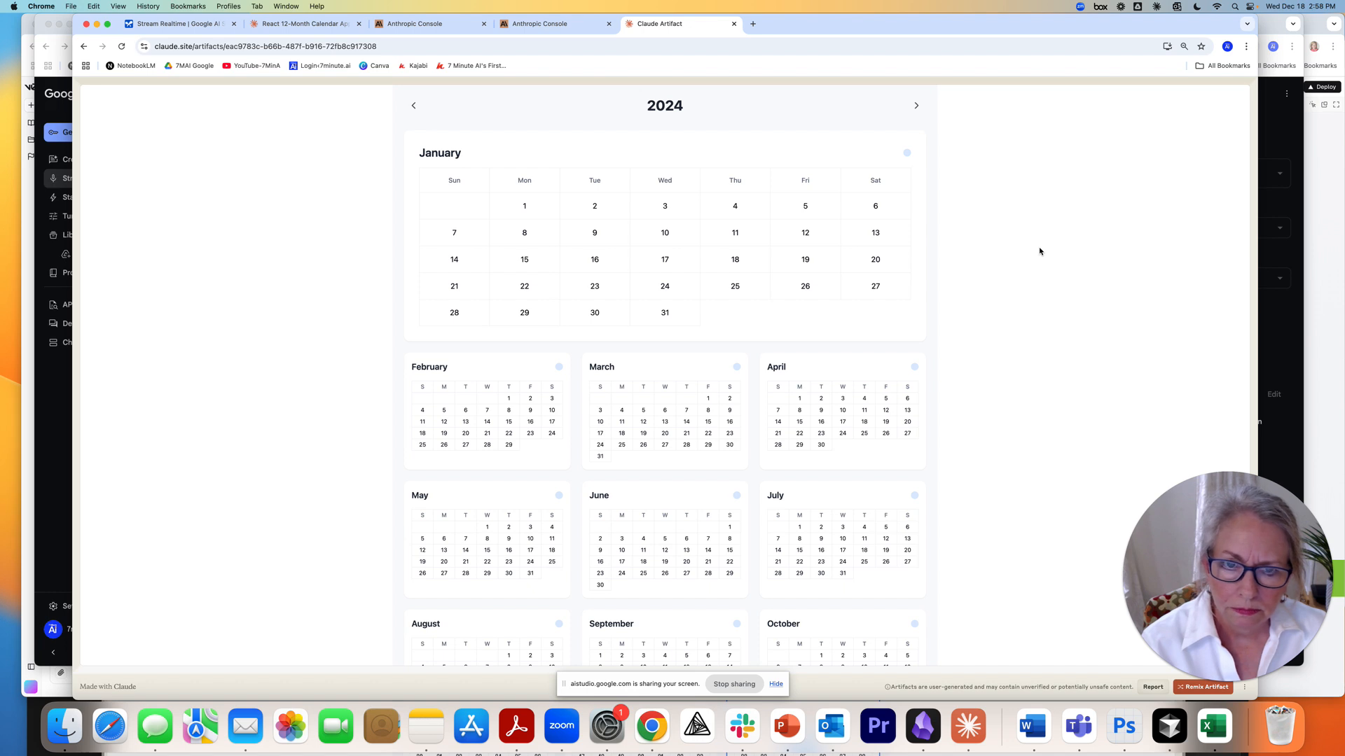
{"action": "mouse_move", "coordinate": [969, 312]}
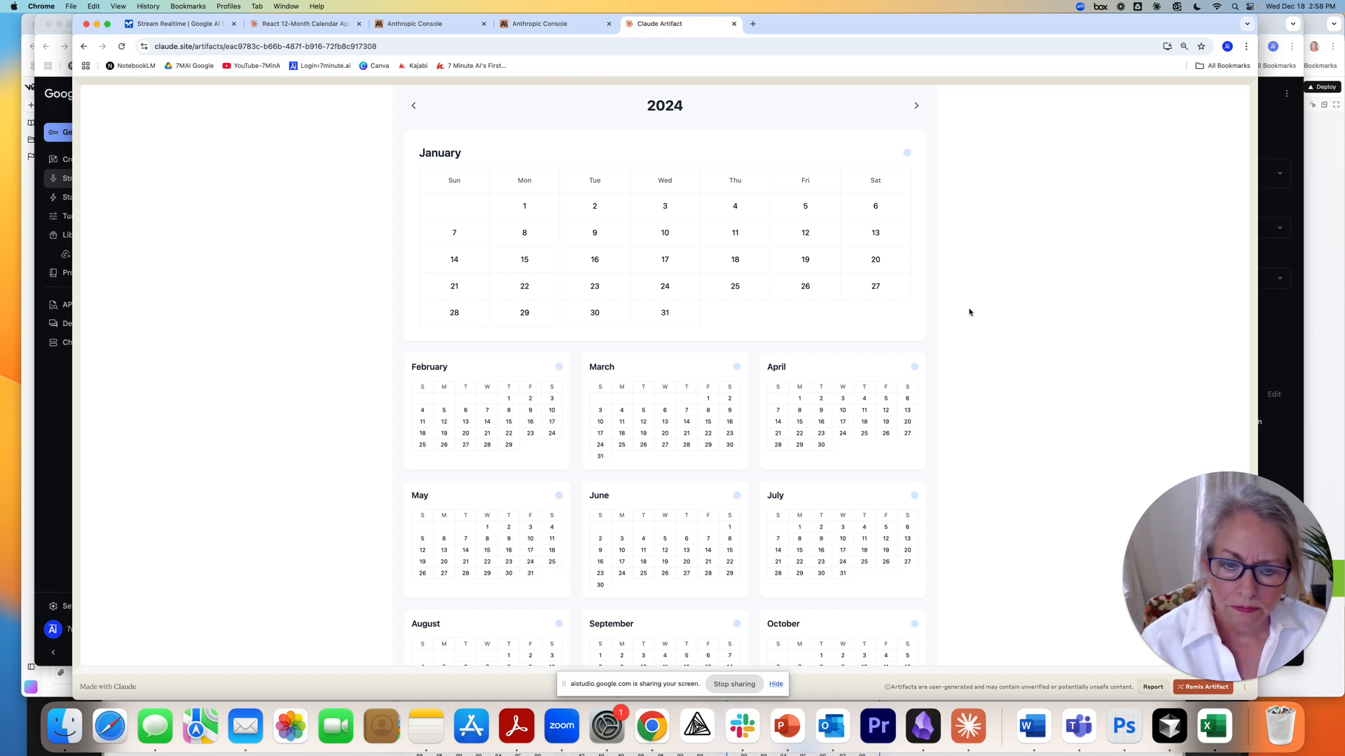
{"action": "mouse_move", "coordinate": [958, 326]}
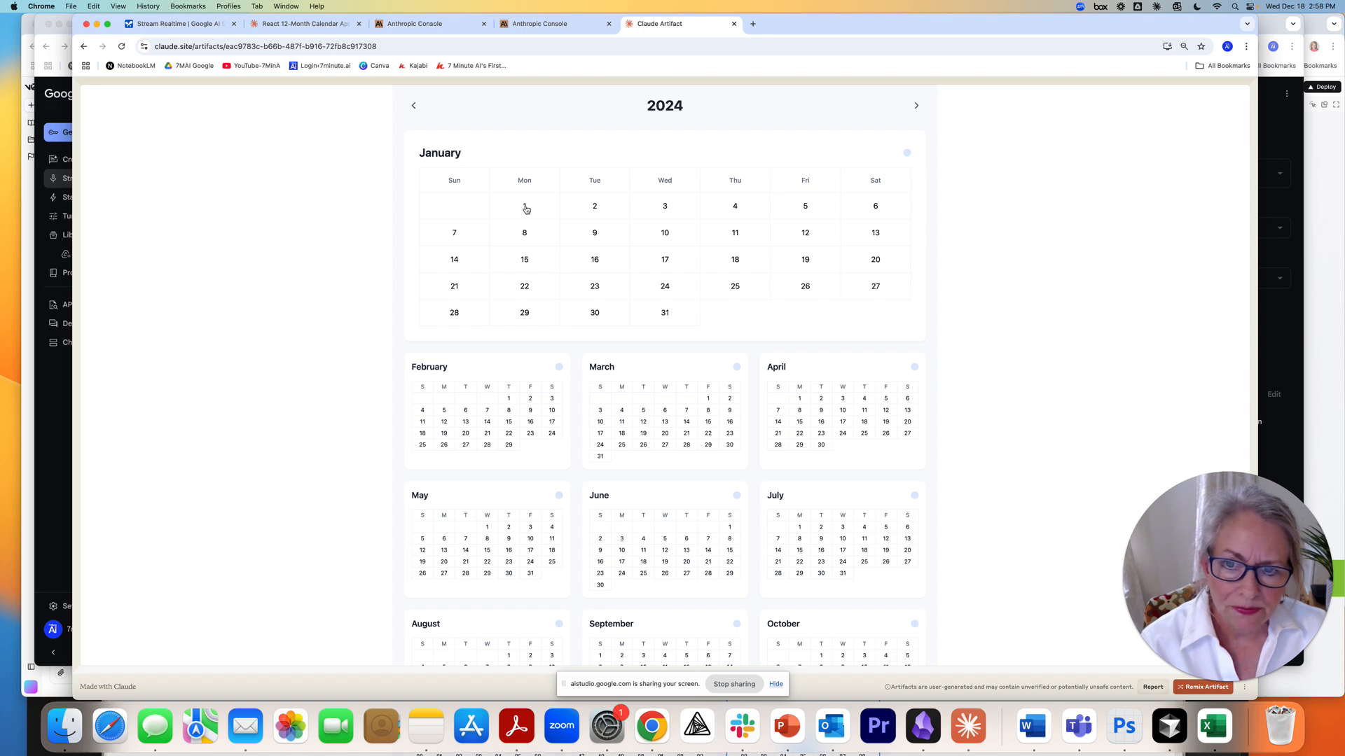
Show the January 1, 2024 prompt engineering lesson dialog.
{"action": "left_click", "coordinate": [524, 206]}
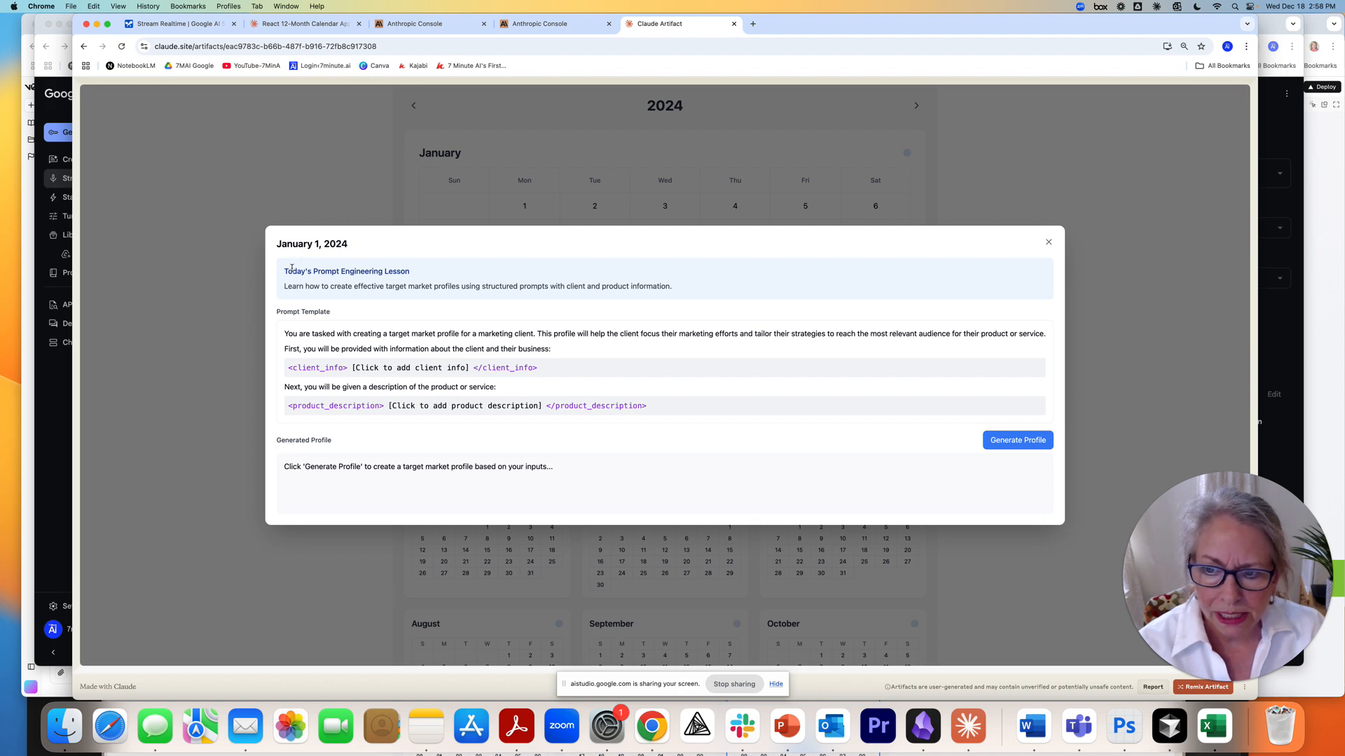
{"action": "double_click", "coordinate": [346, 272]}
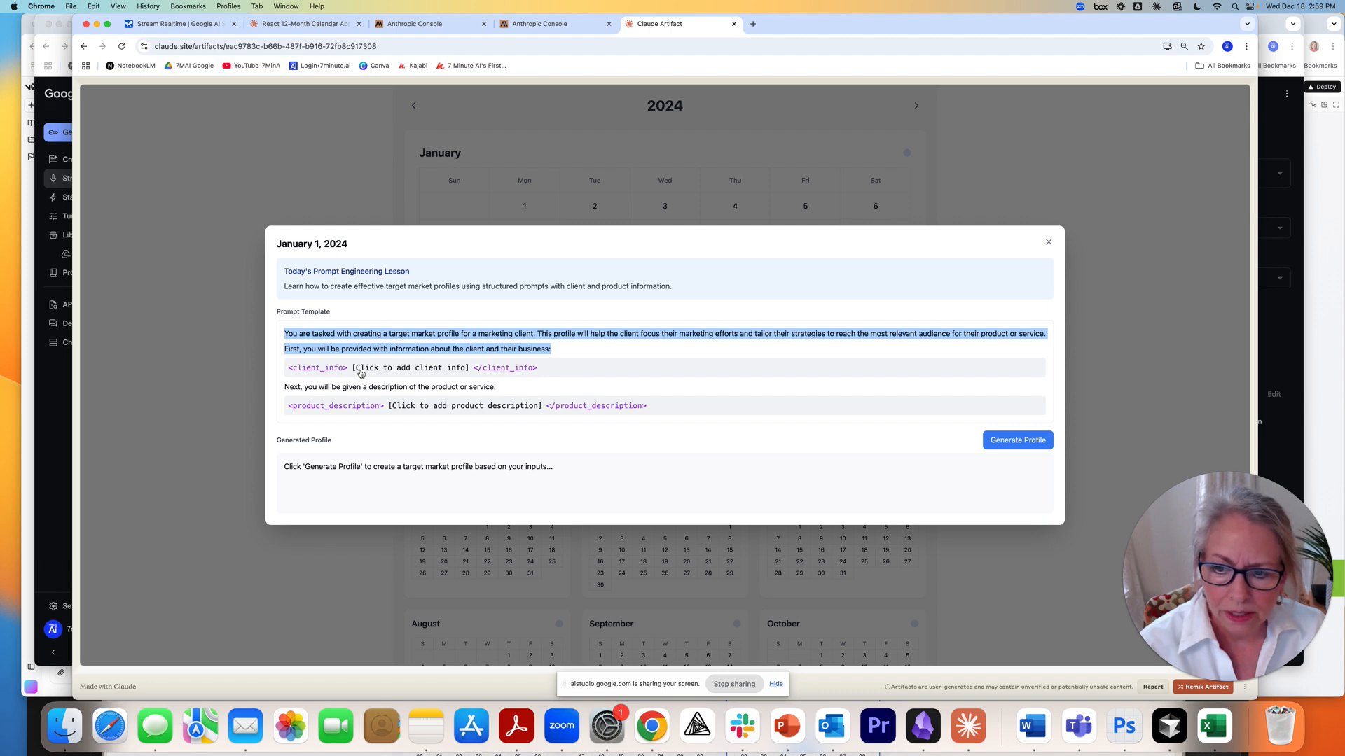
{"action": "mouse_move", "coordinate": [397, 370]}
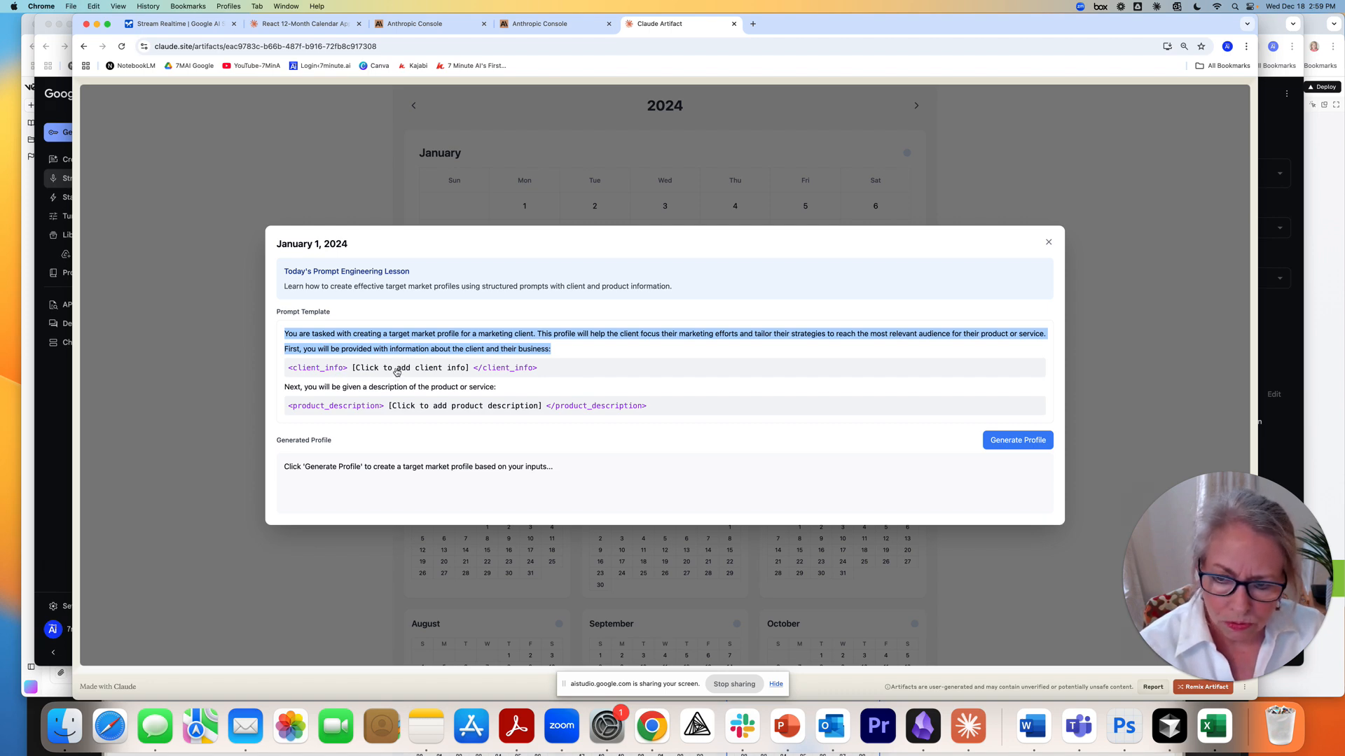
{"action": "mouse_move", "coordinate": [448, 412]}
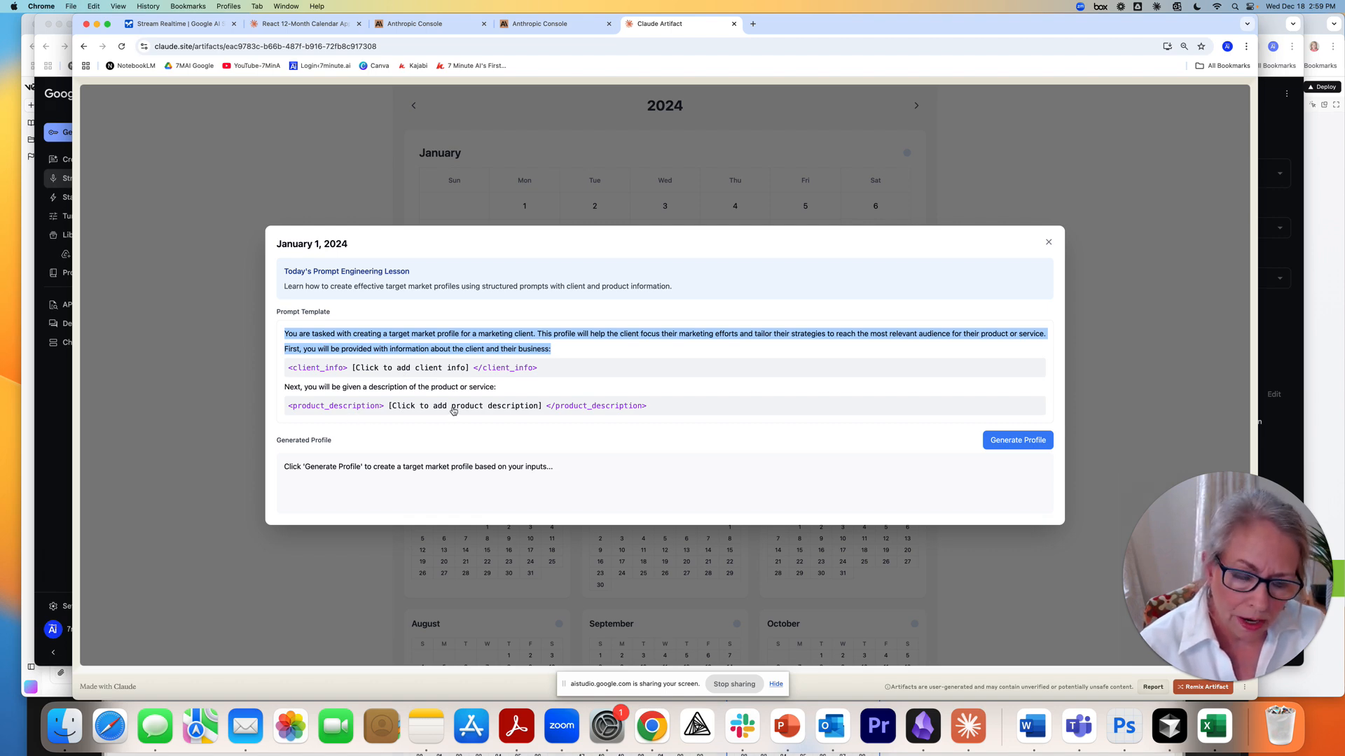
{"action": "mouse_move", "coordinate": [989, 451]}
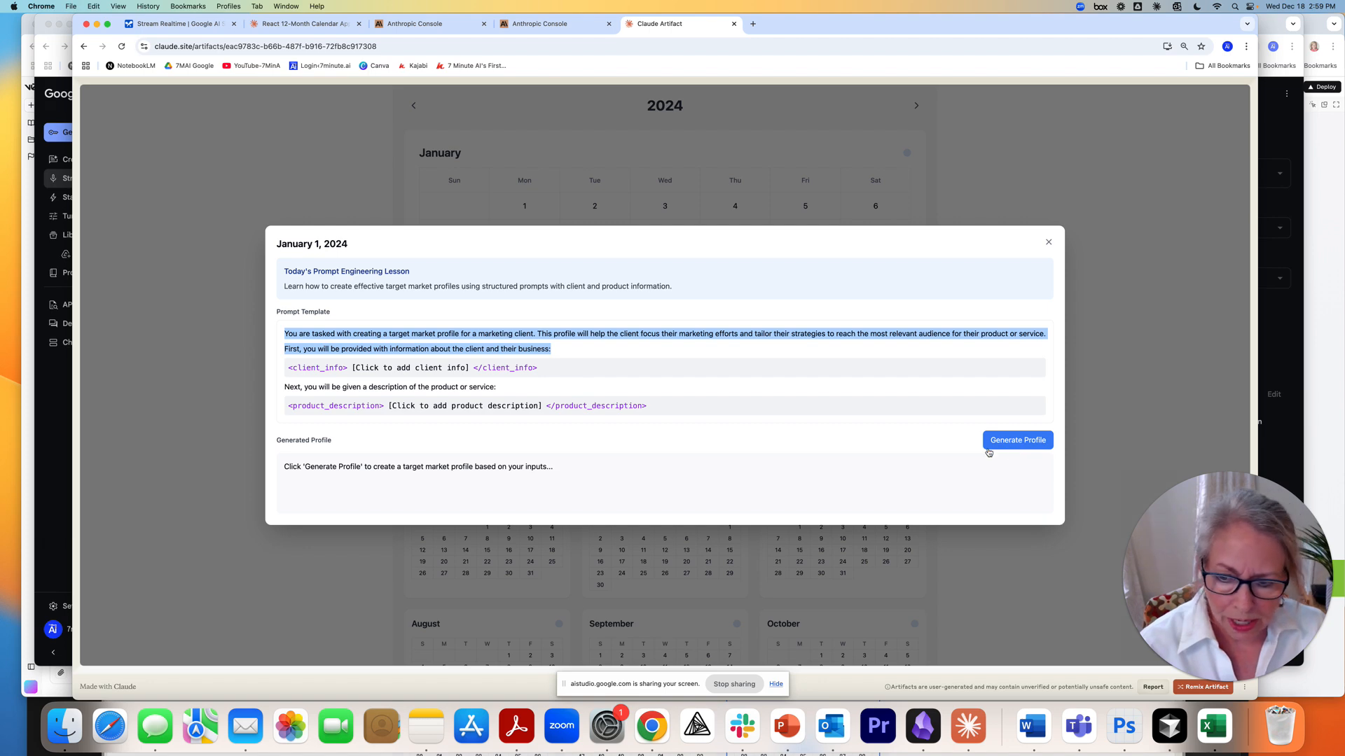
{"action": "mouse_move", "coordinate": [325, 488]}
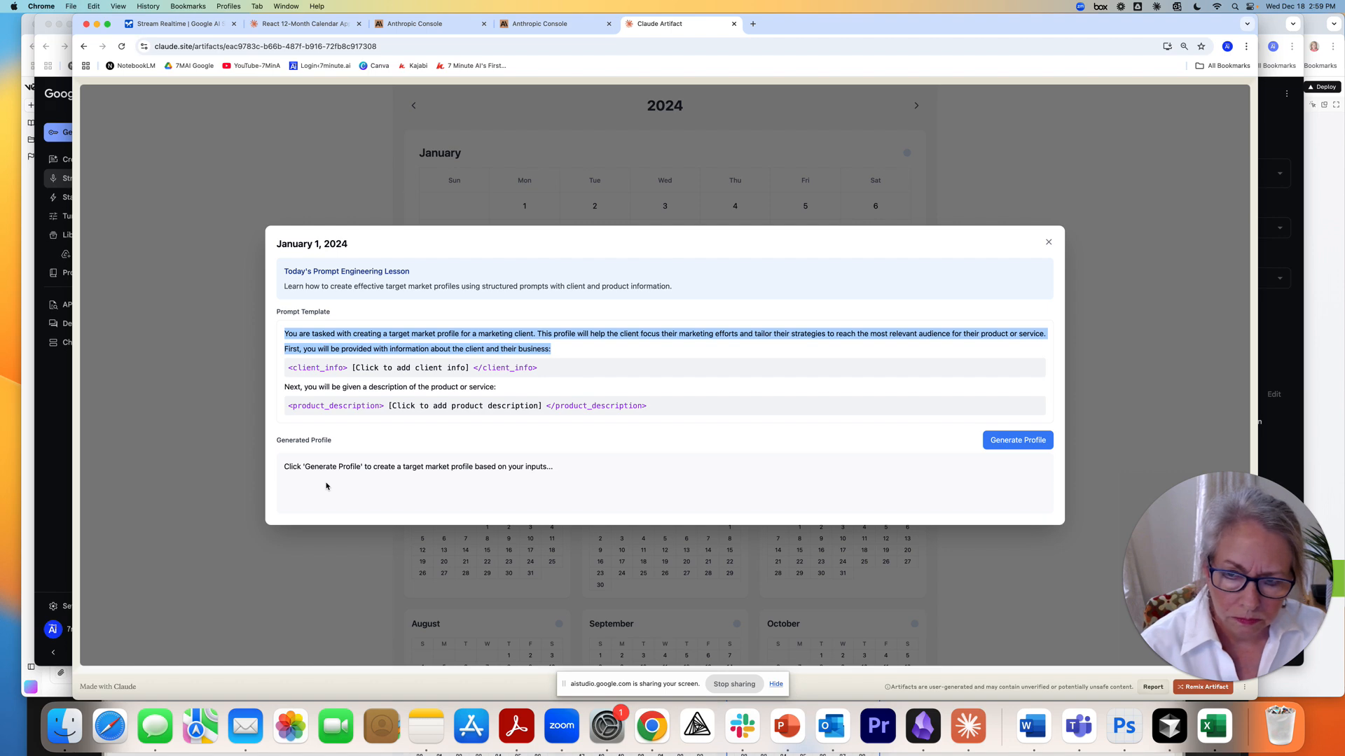
{"action": "mouse_move", "coordinate": [321, 485]}
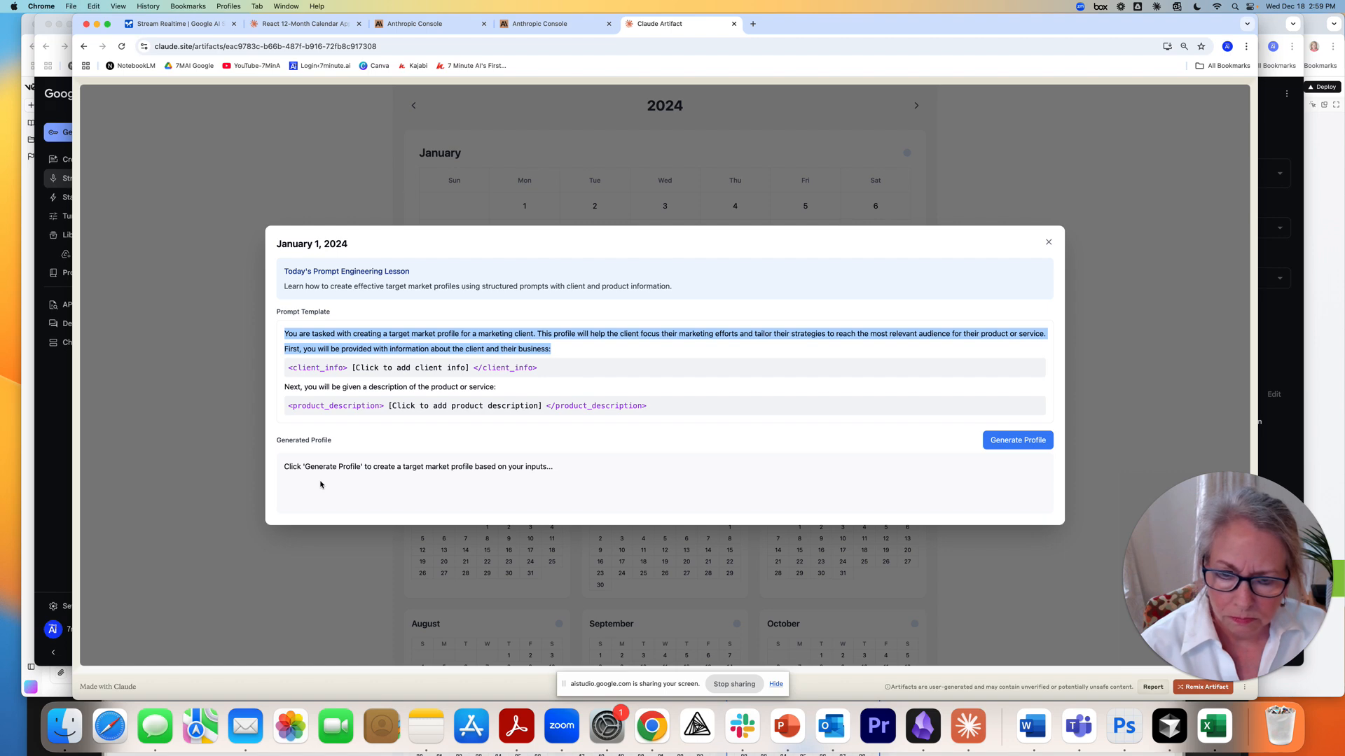
{"action": "mouse_move", "coordinate": [407, 364]}
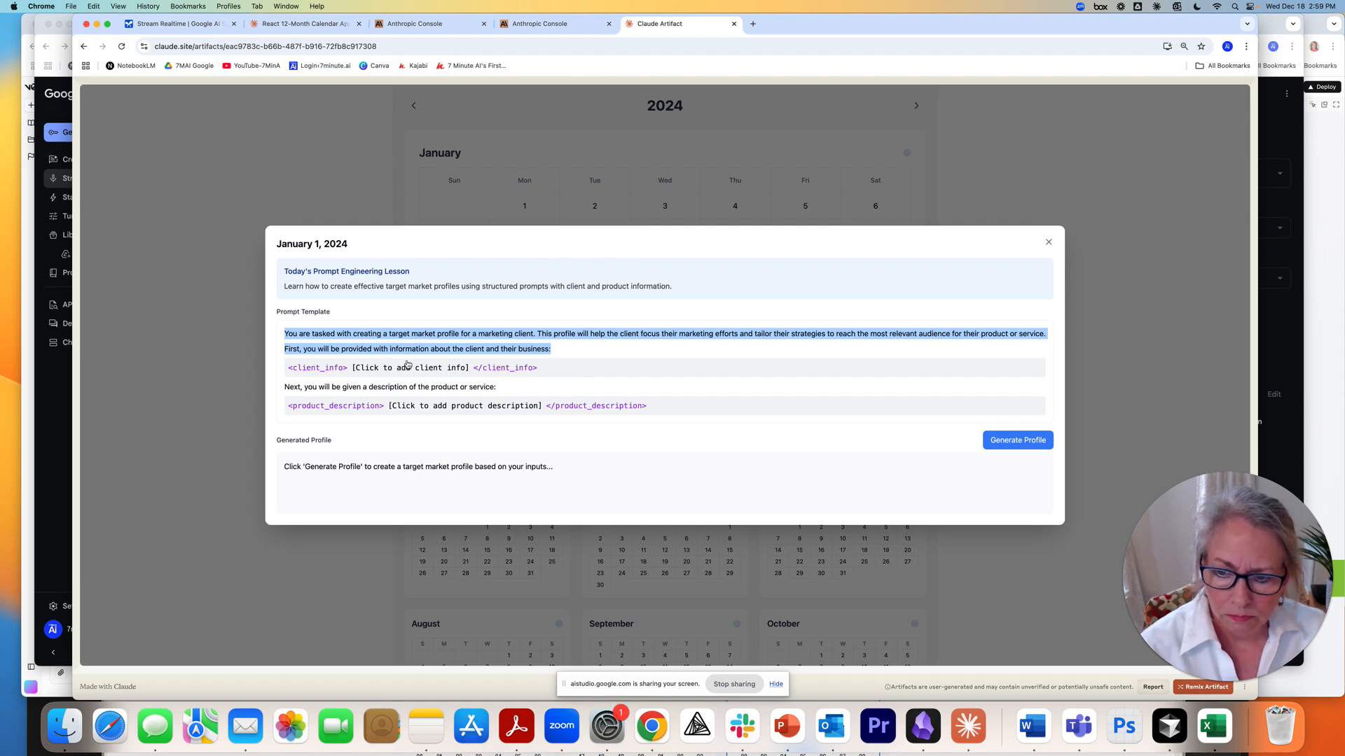
{"action": "mouse_move", "coordinate": [462, 426]}
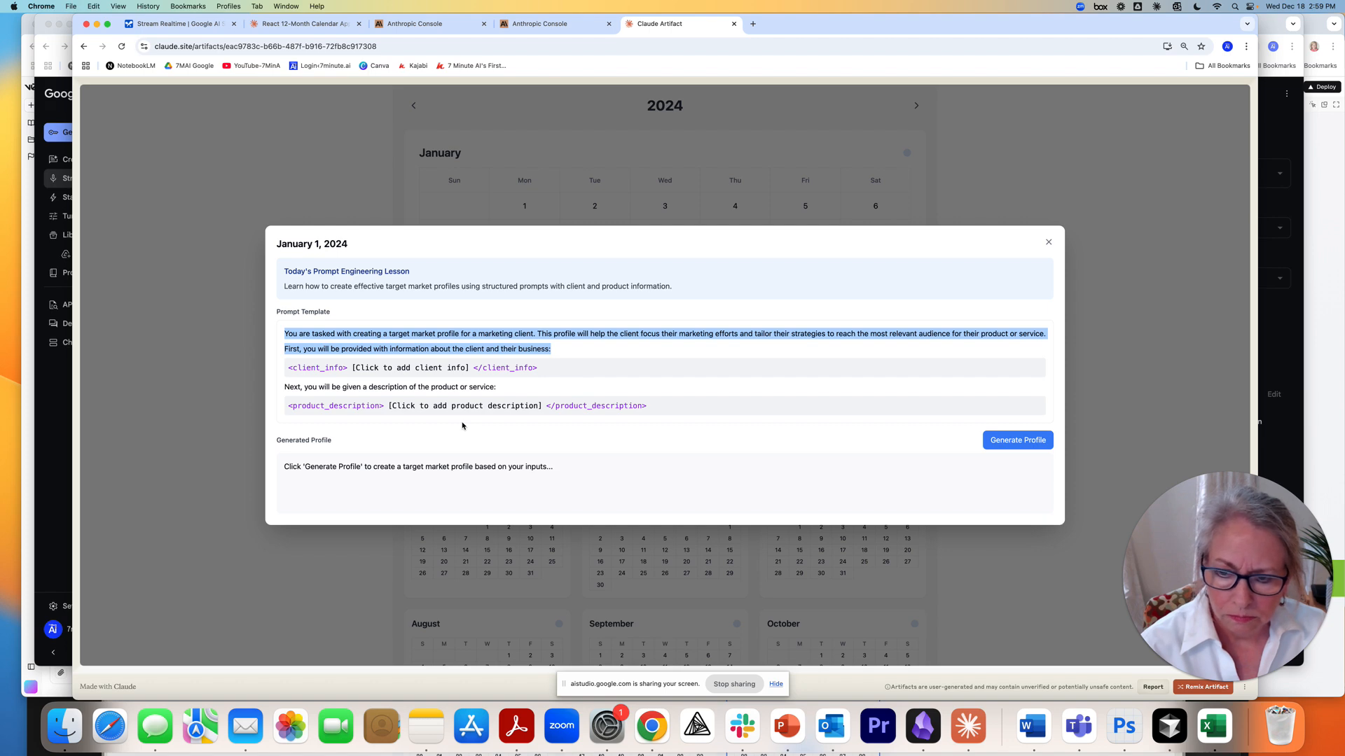
{"action": "mouse_move", "coordinate": [532, 479]}
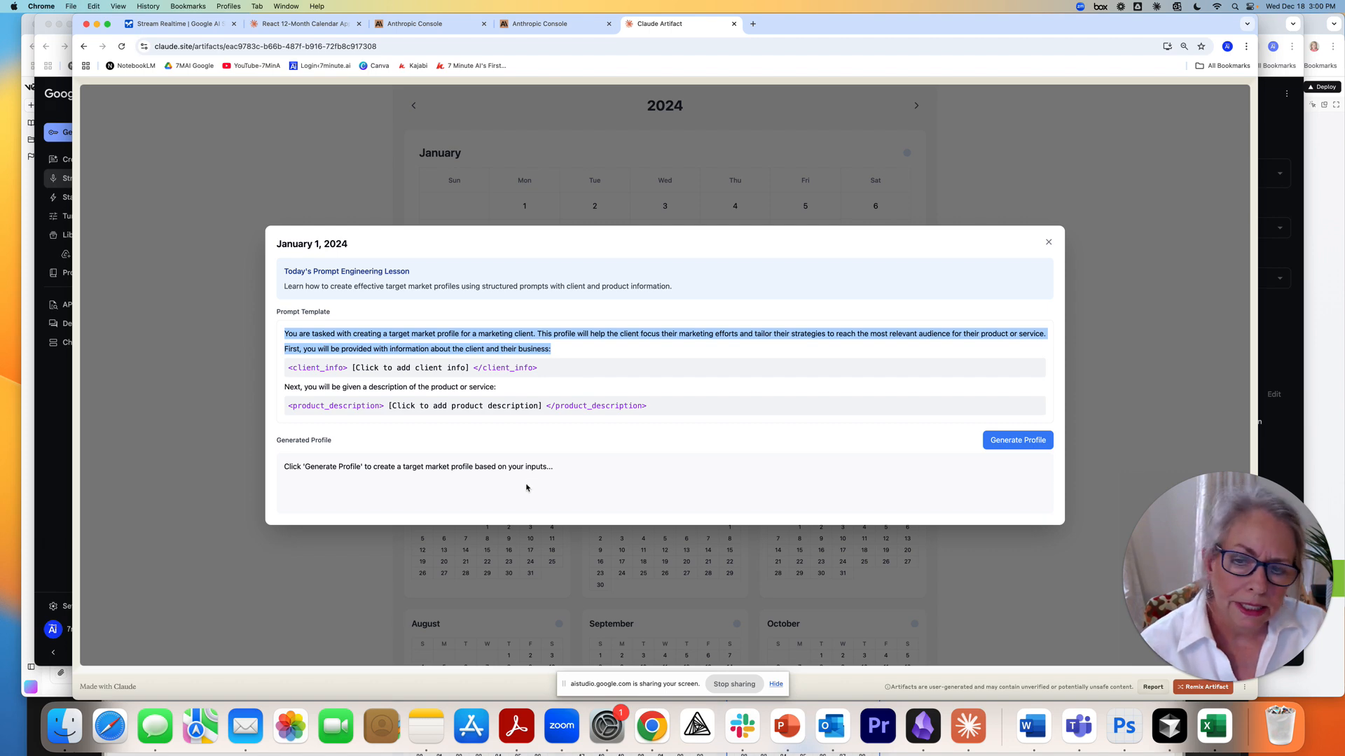
{"action": "mouse_move", "coordinate": [278, 258]}
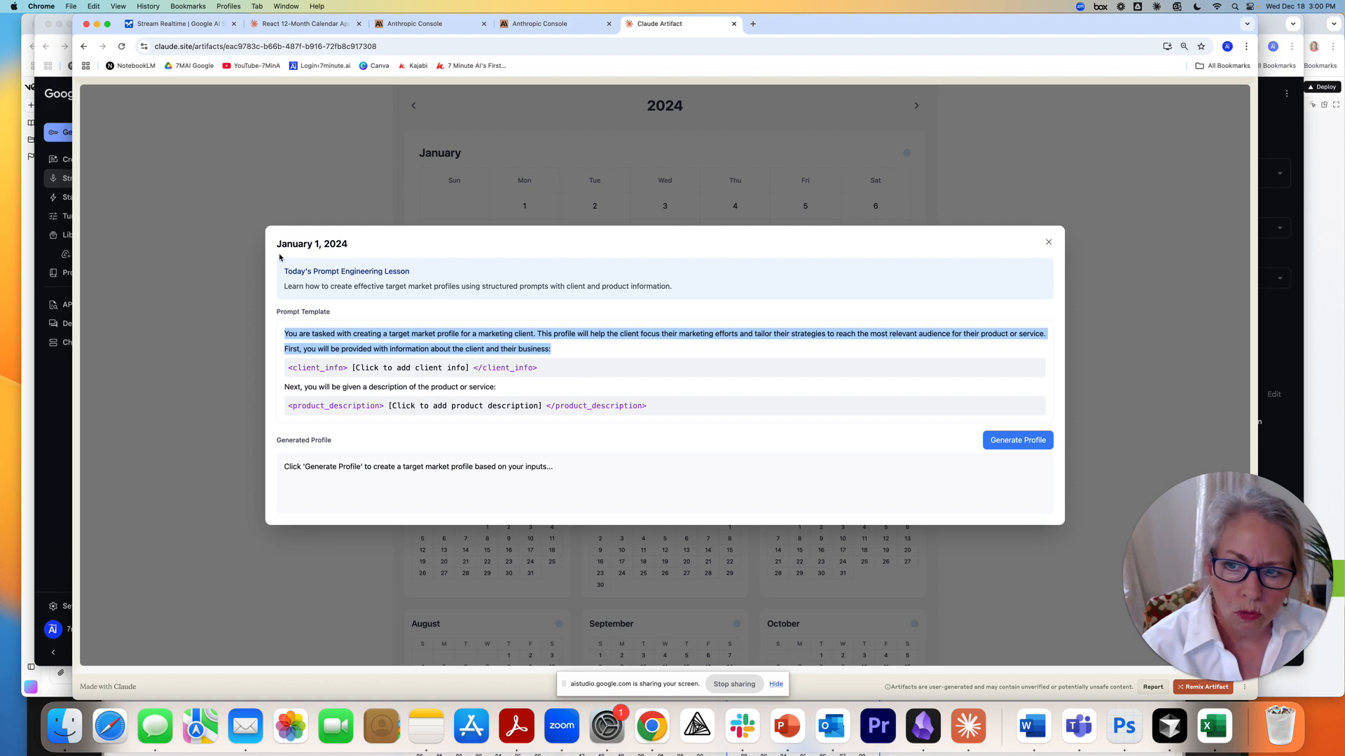
{"action": "mouse_move", "coordinate": [569, 213]}
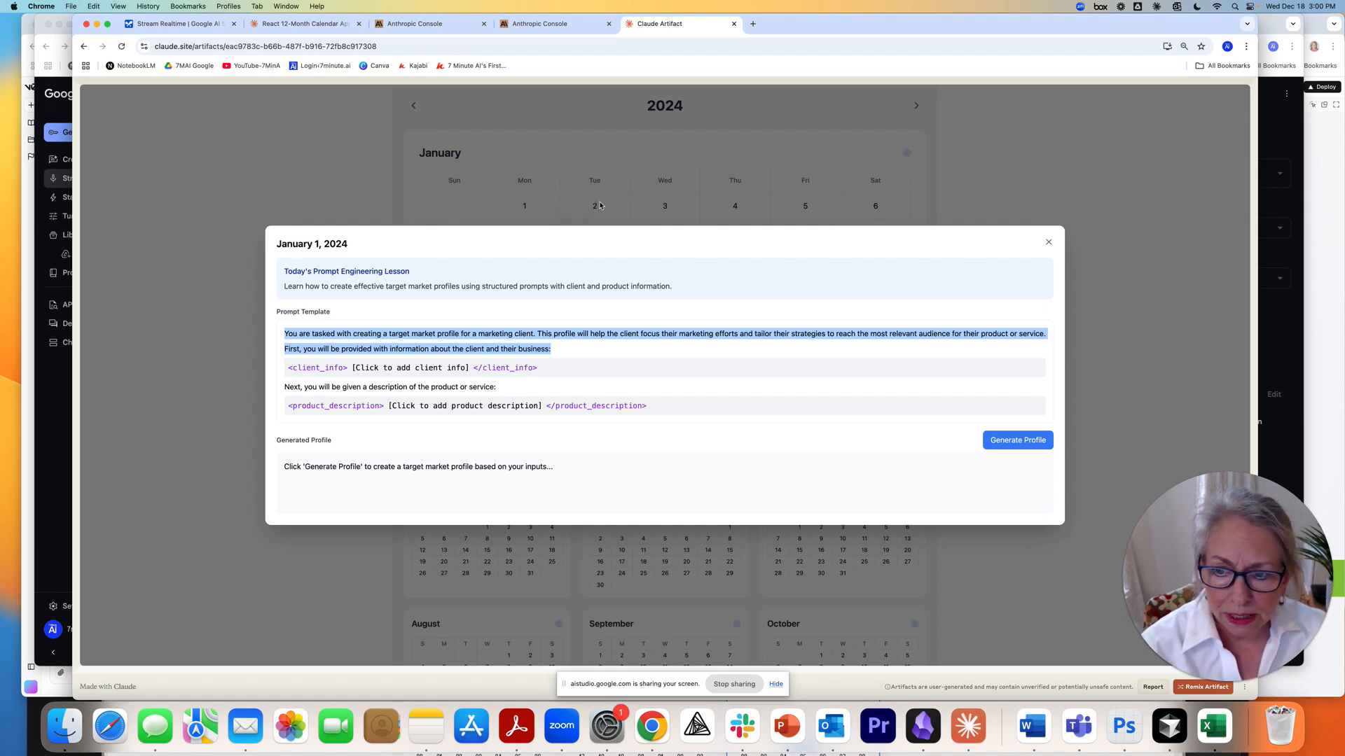
{"action": "mouse_move", "coordinate": [588, 210]}
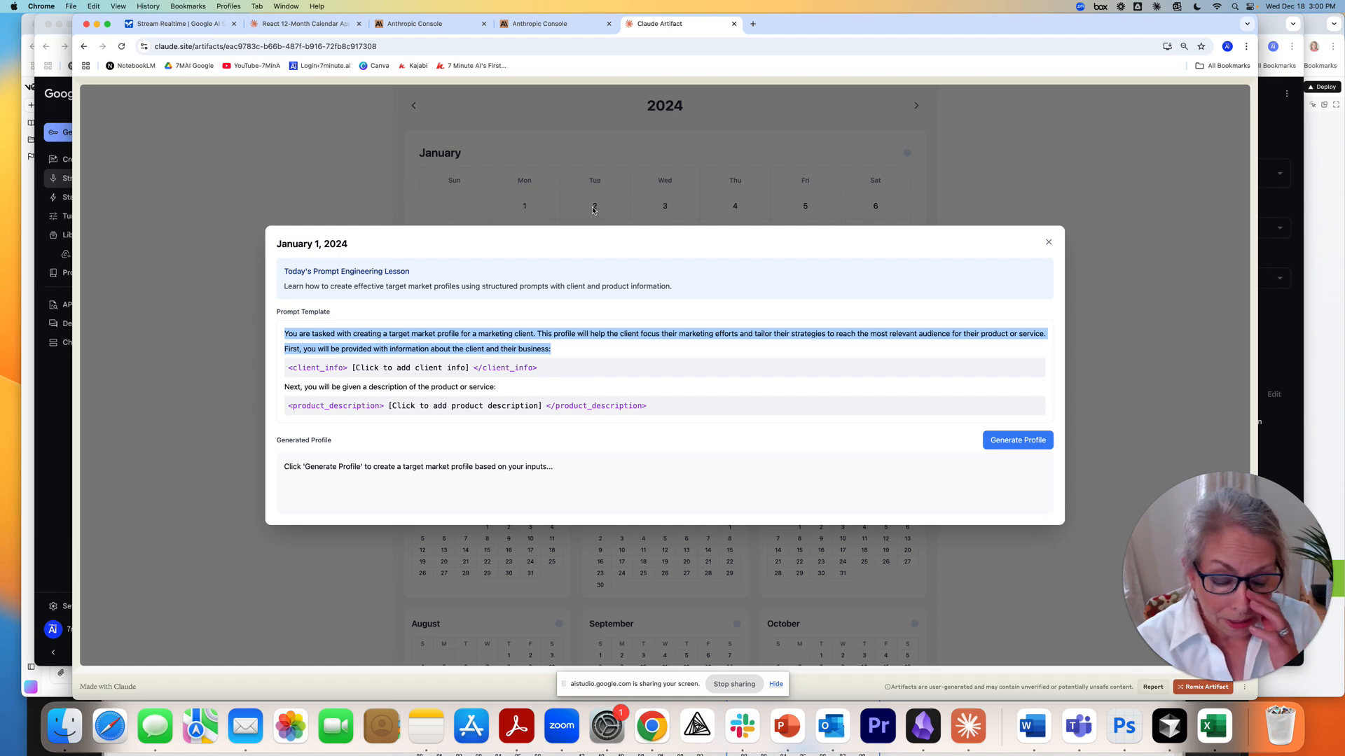
{"action": "mouse_move", "coordinate": [571, 171]}
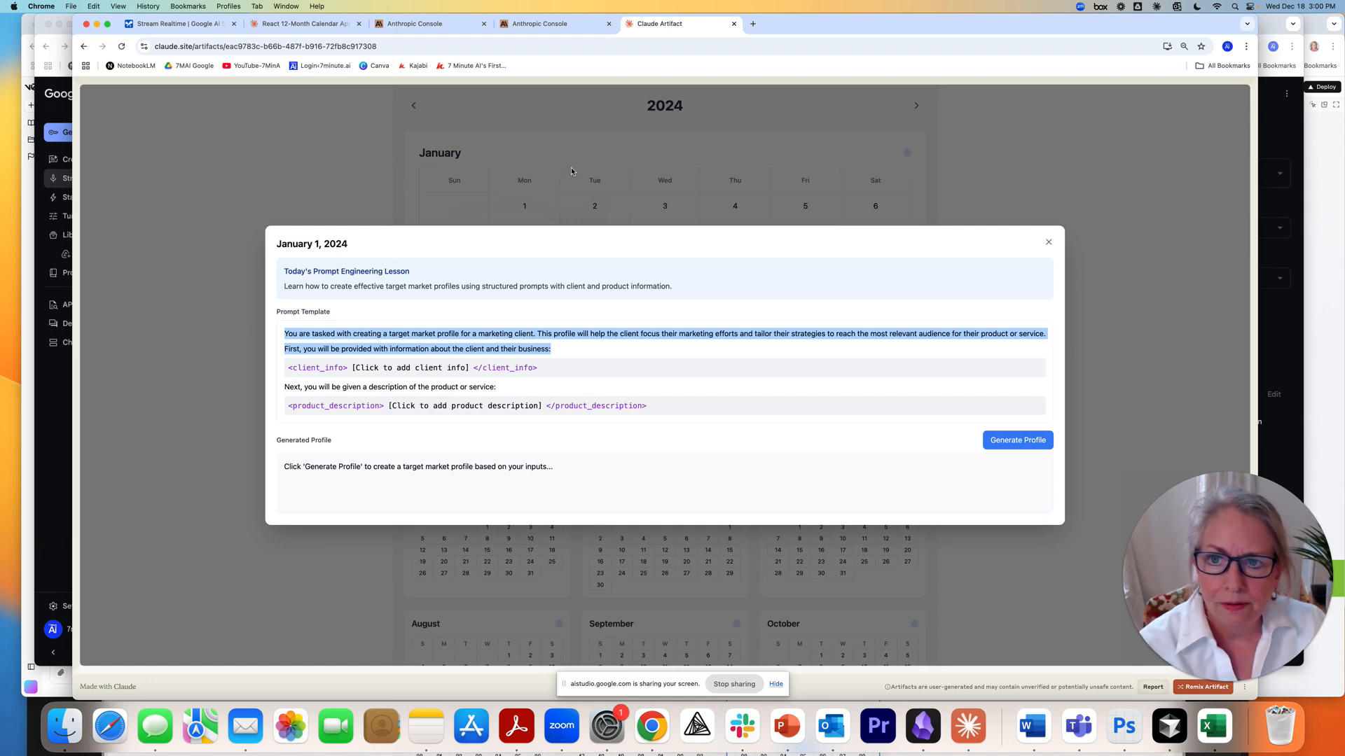
Return to the React 12-Month Calendar App conversation in Claude.
{"action": "left_click", "coordinate": [302, 22]}
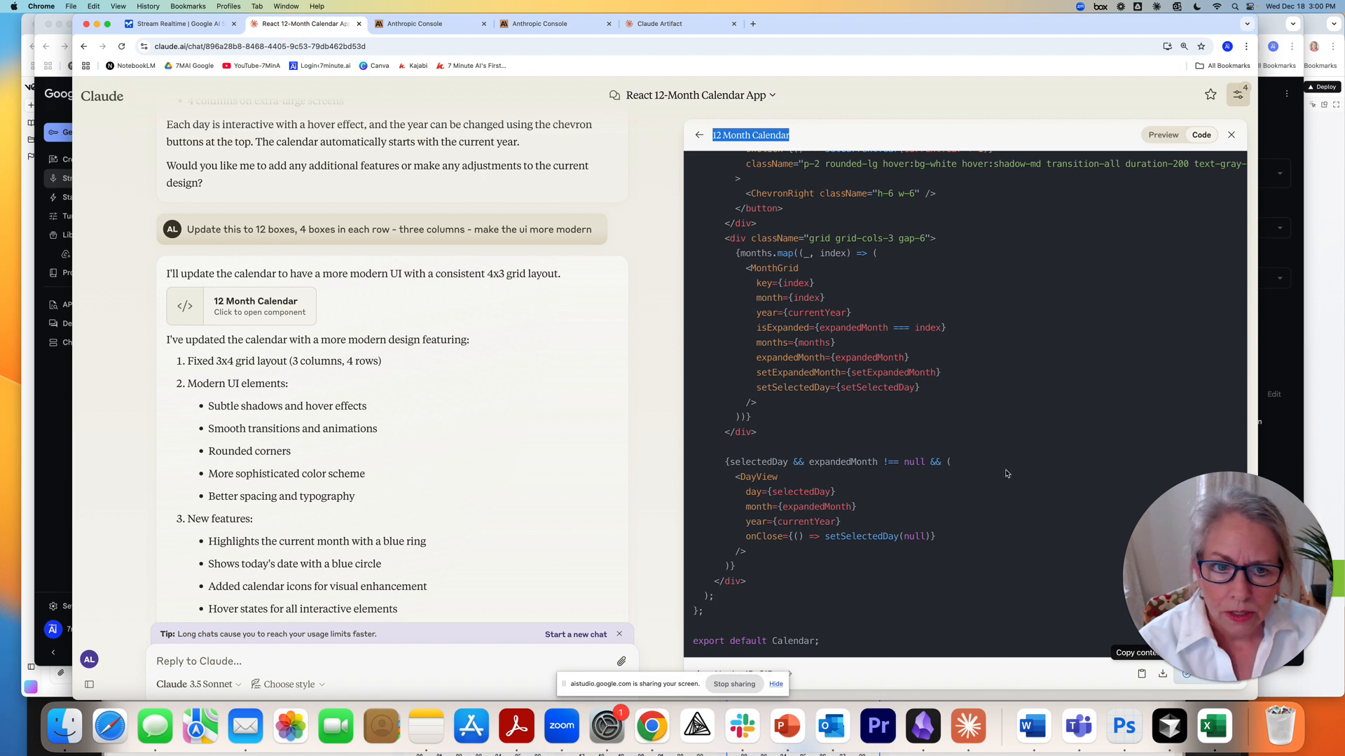
{"action": "mouse_move", "coordinate": [1080, 493]}
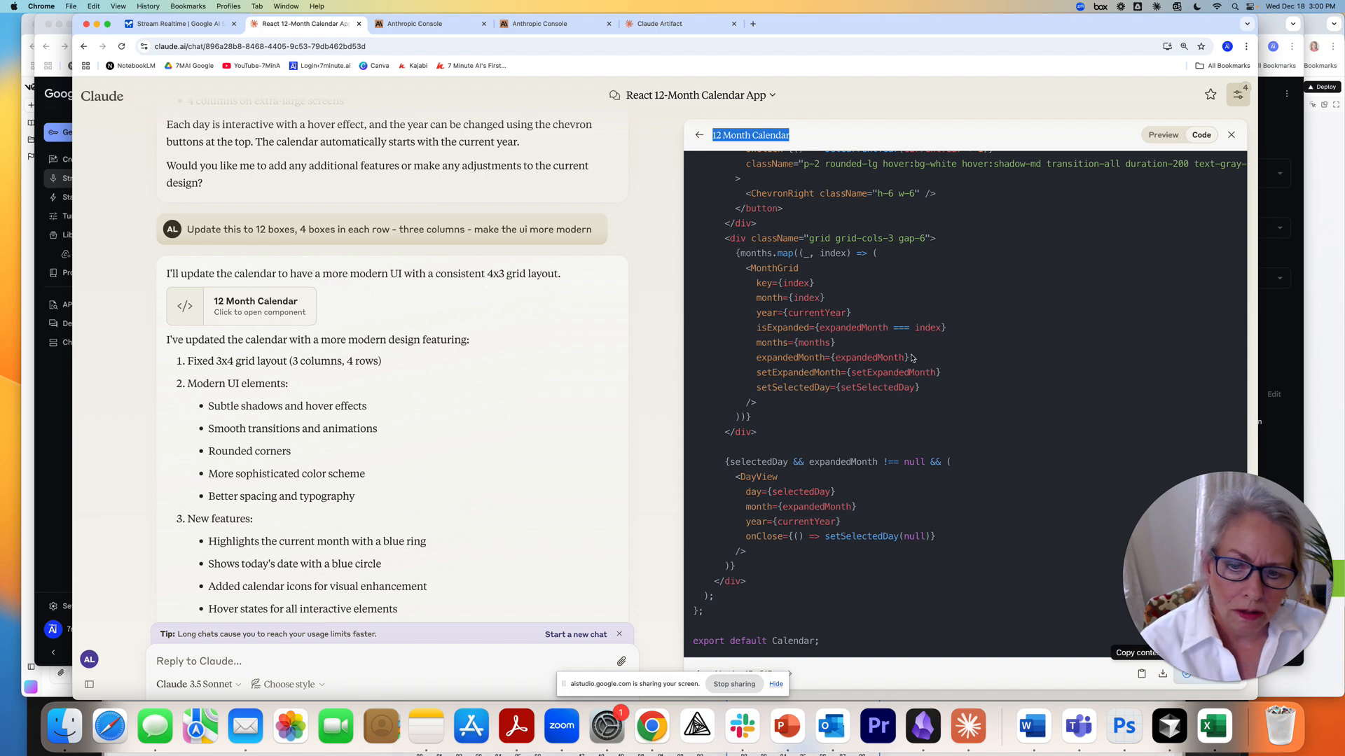
{"action": "mouse_move", "coordinate": [980, 622]}
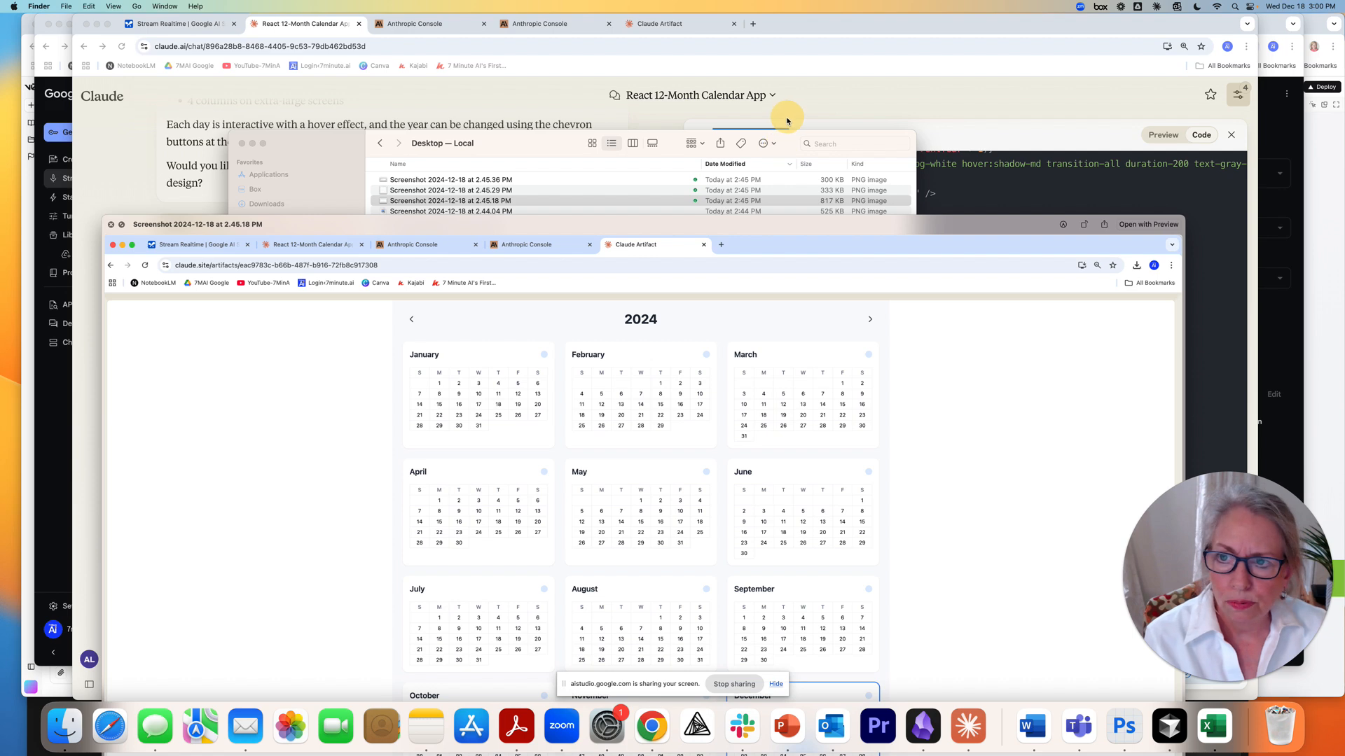
{"action": "mouse_move", "coordinate": [59, 112]}
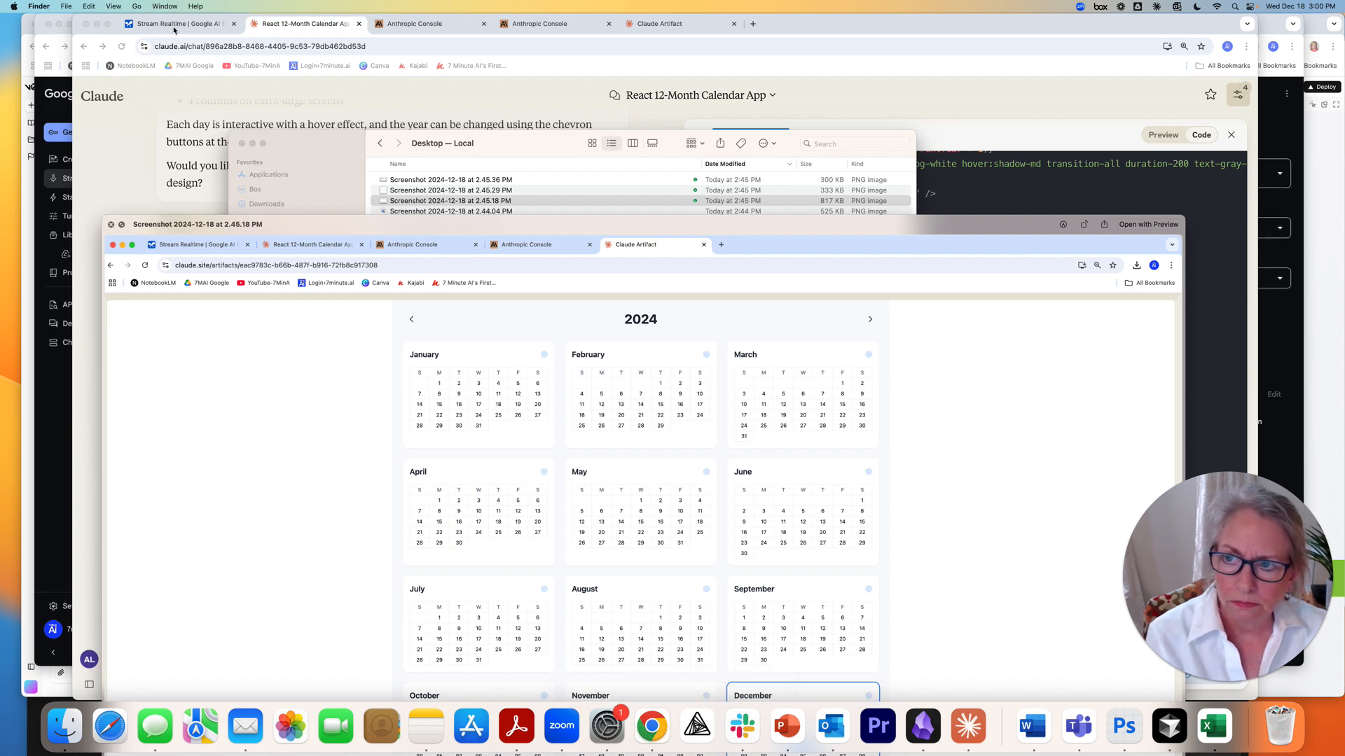
{"action": "left_click", "coordinate": [176, 22]}
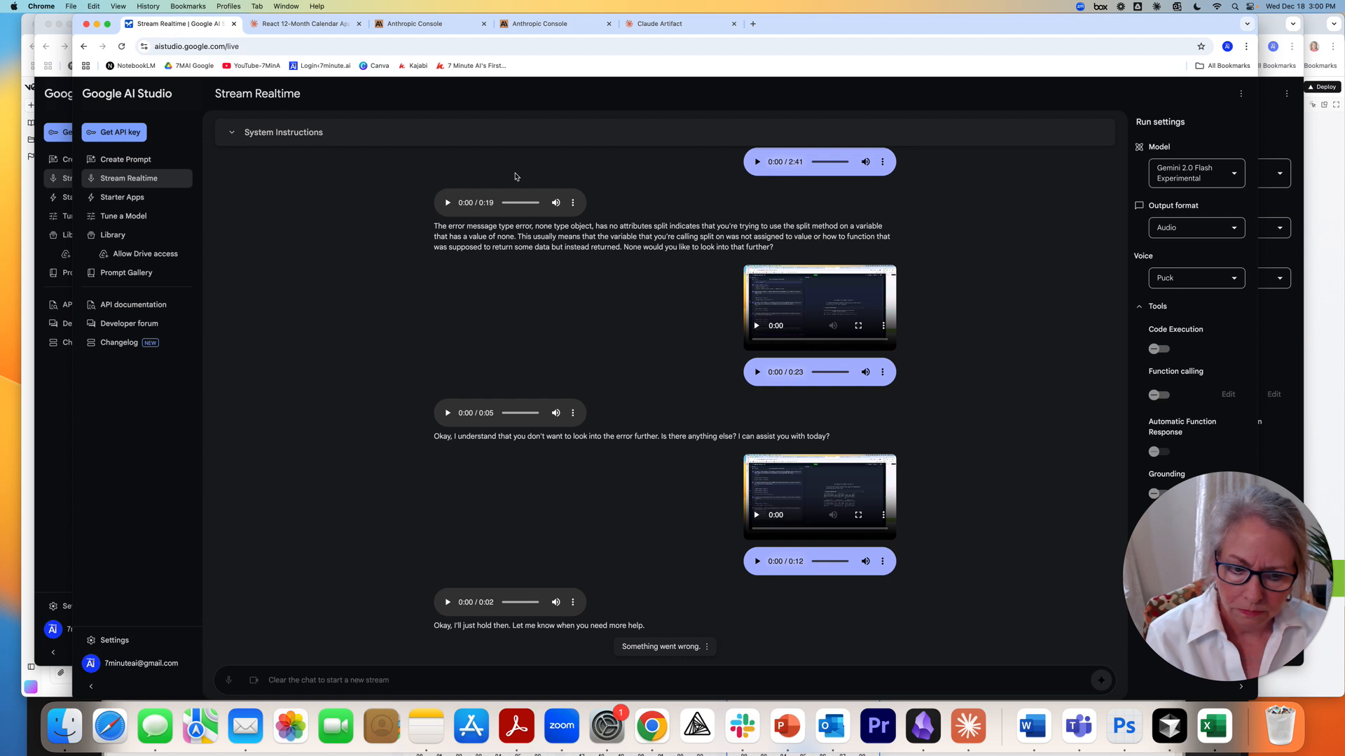
{"action": "mouse_move", "coordinate": [807, 479]}
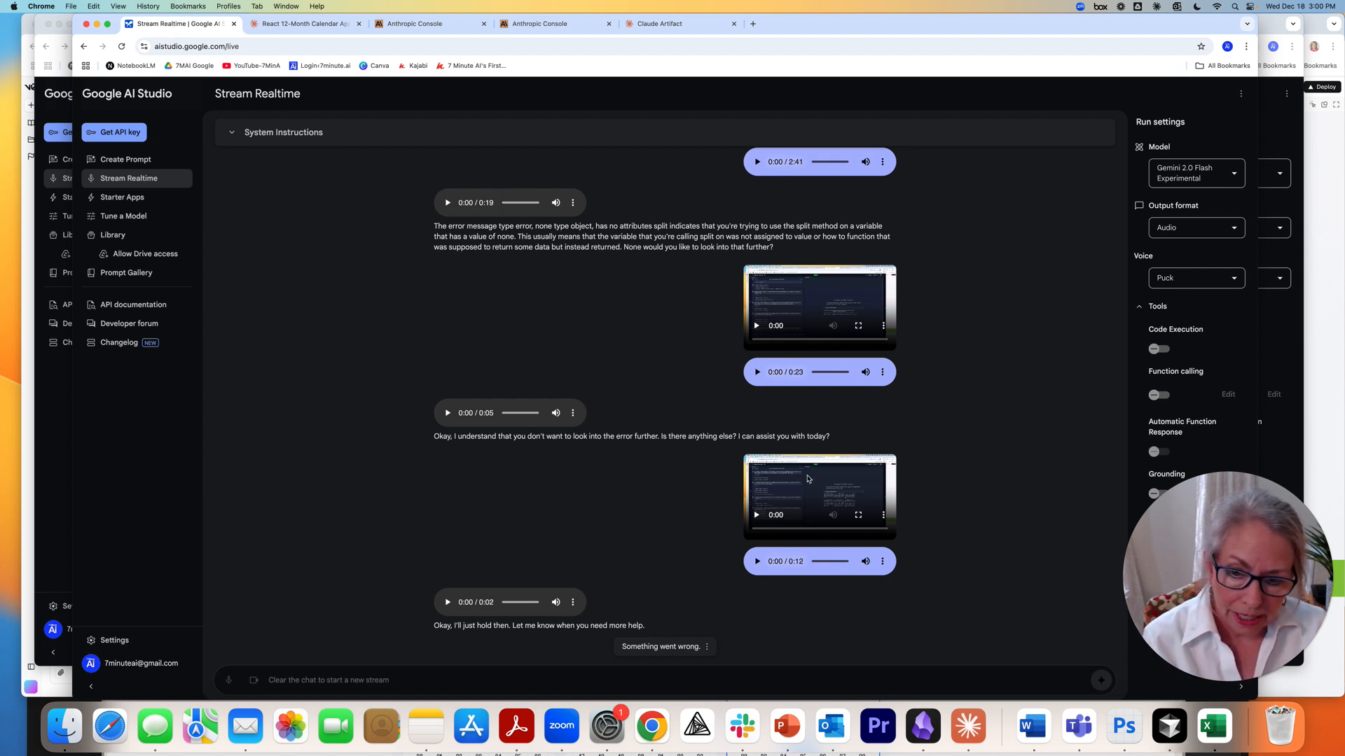
{"action": "mouse_move", "coordinate": [430, 470]}
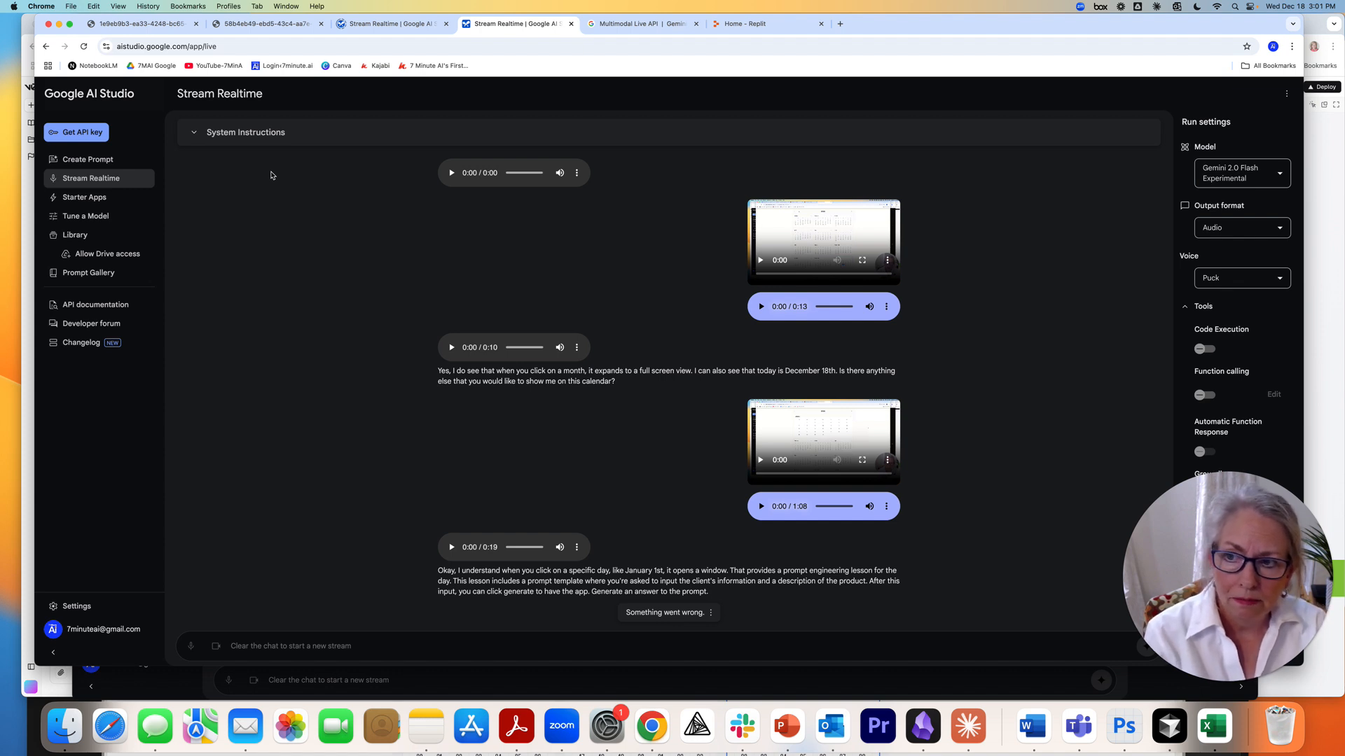
{"action": "mouse_move", "coordinate": [647, 327]}
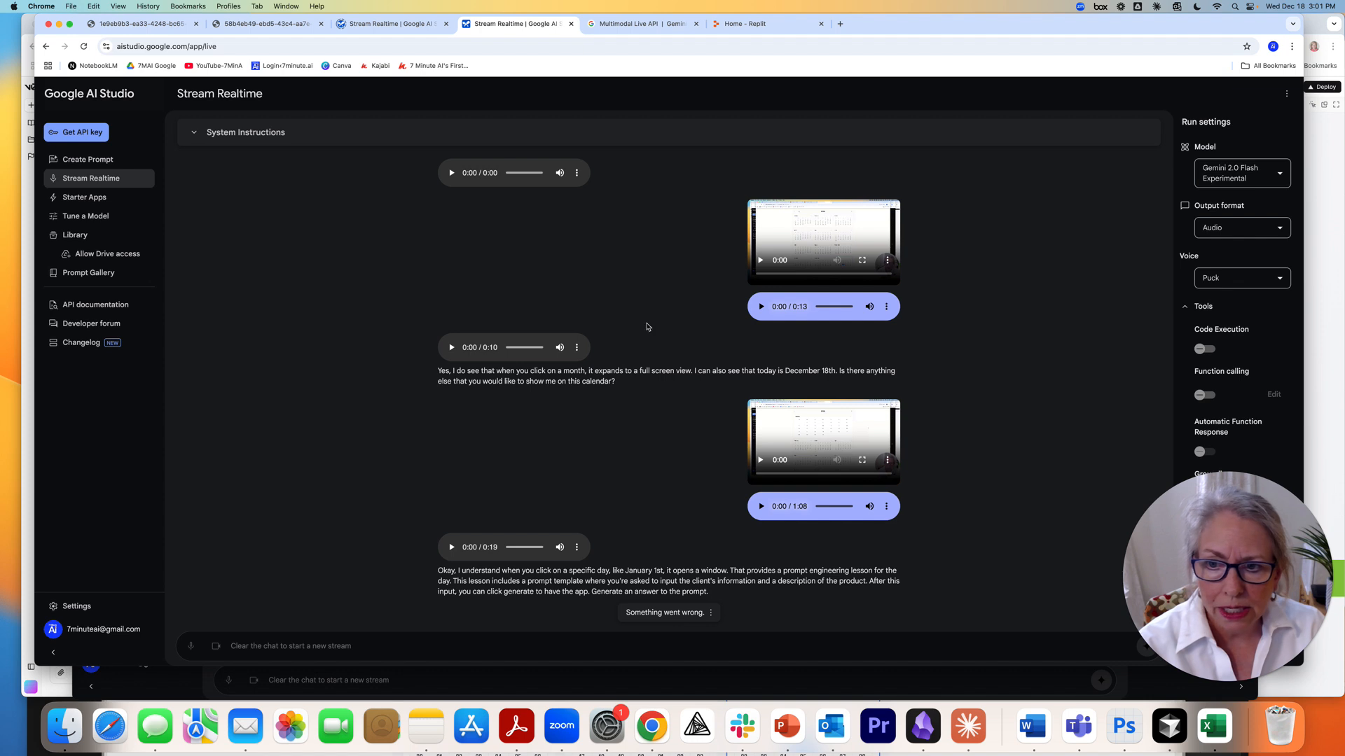
{"action": "mouse_move", "coordinate": [699, 310]}
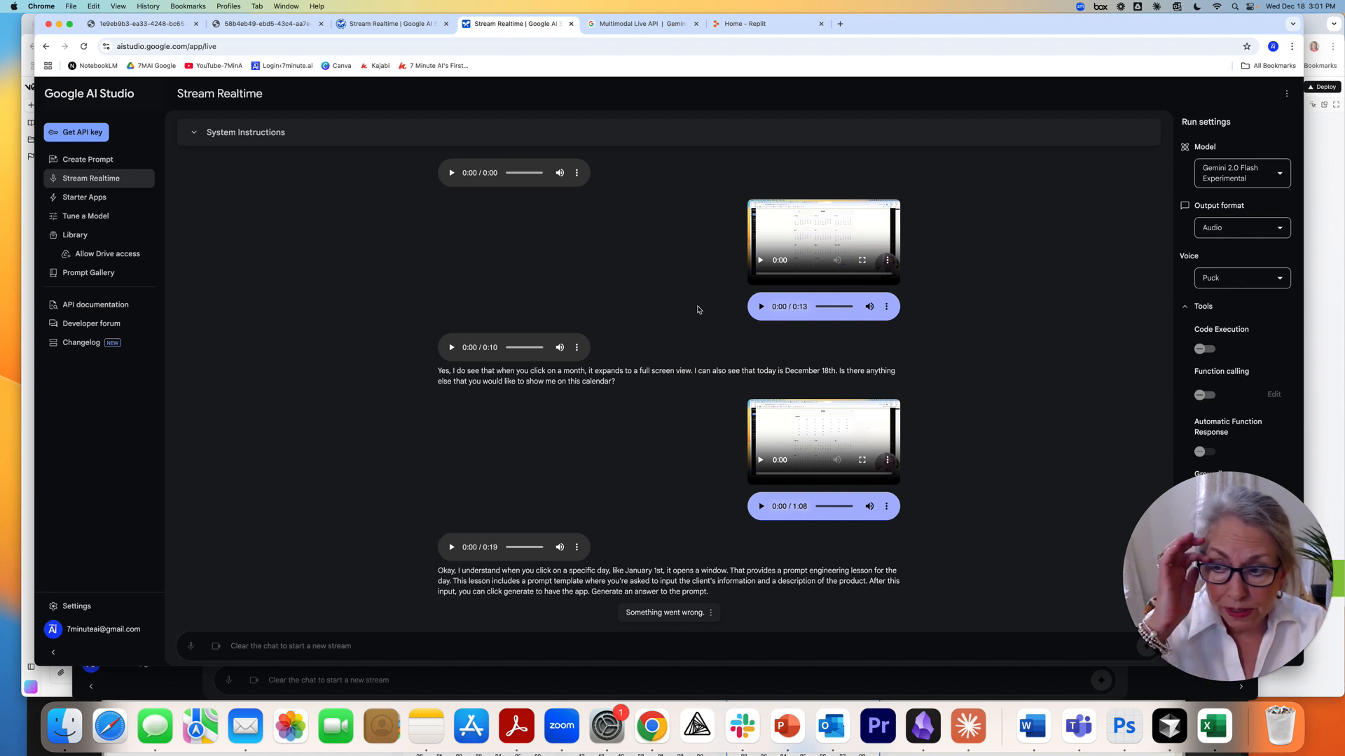